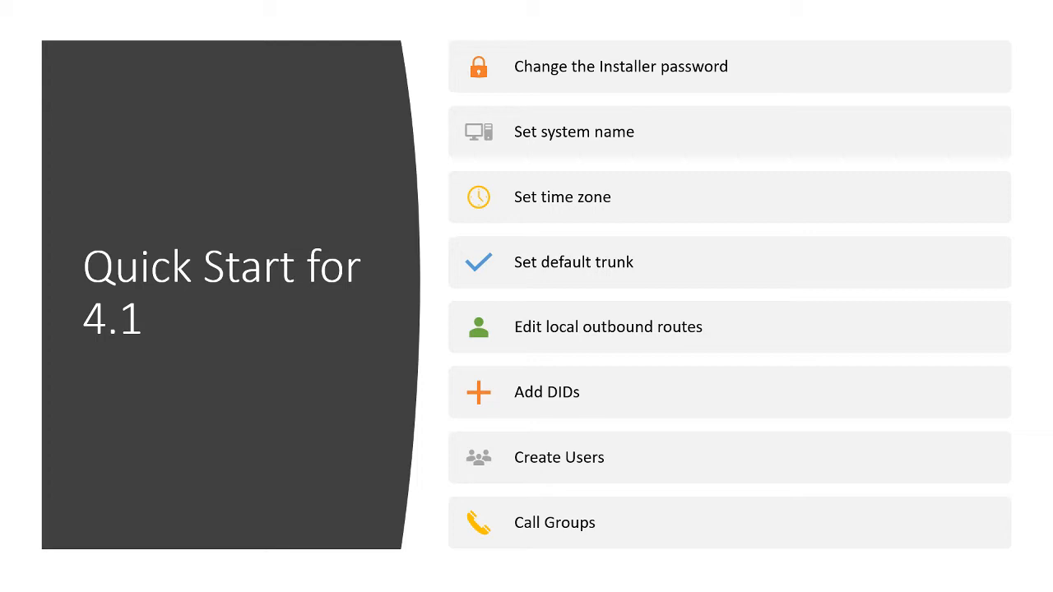
pyautogui.moveTo(700, 82)
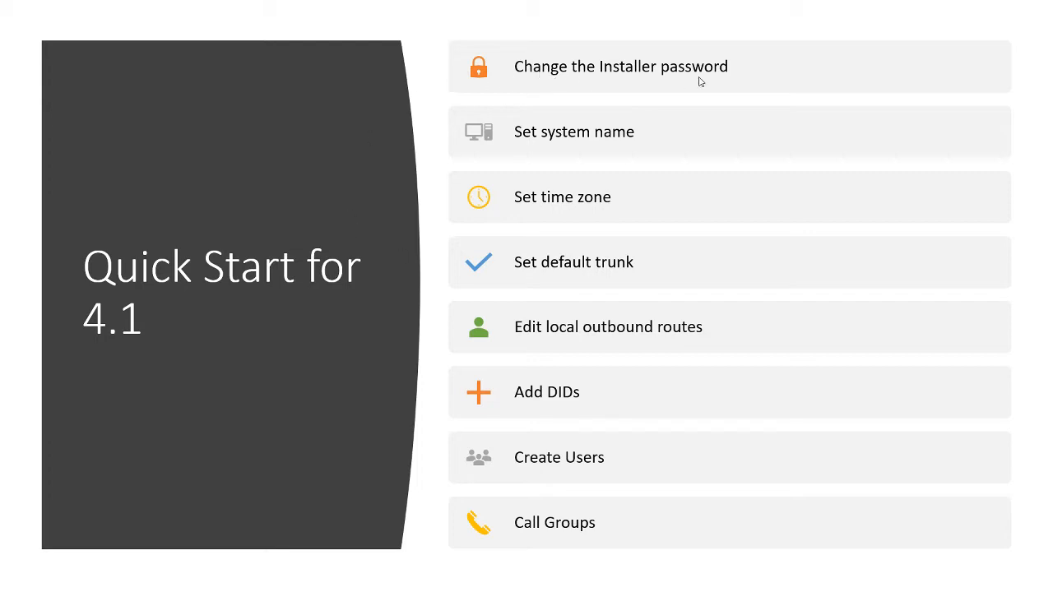
pyautogui.moveTo(460, 223)
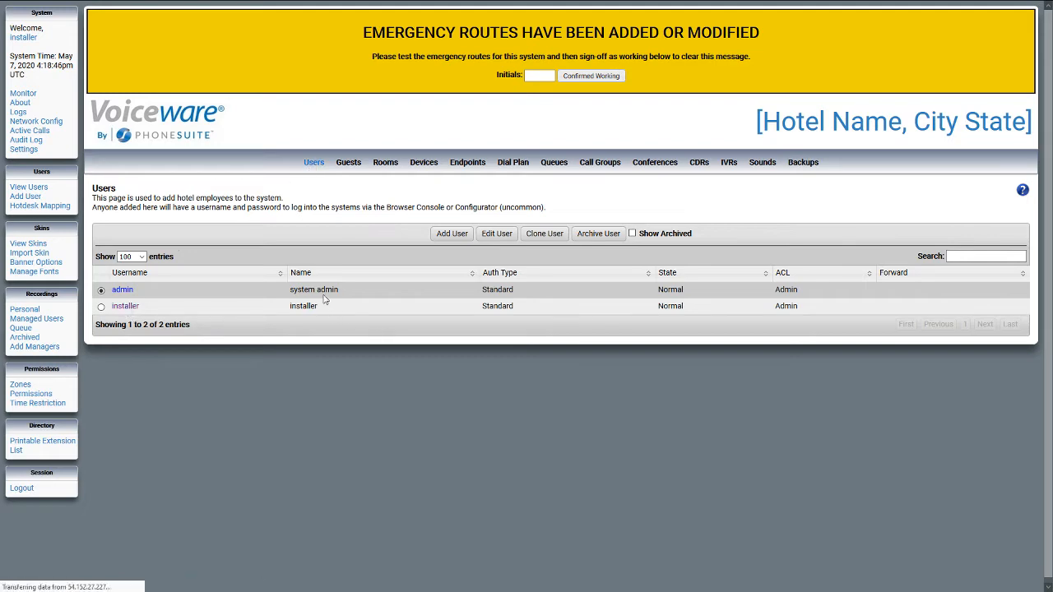
# Open the installer username in Edit User and save its details unchanged
pyautogui.click(497, 234)
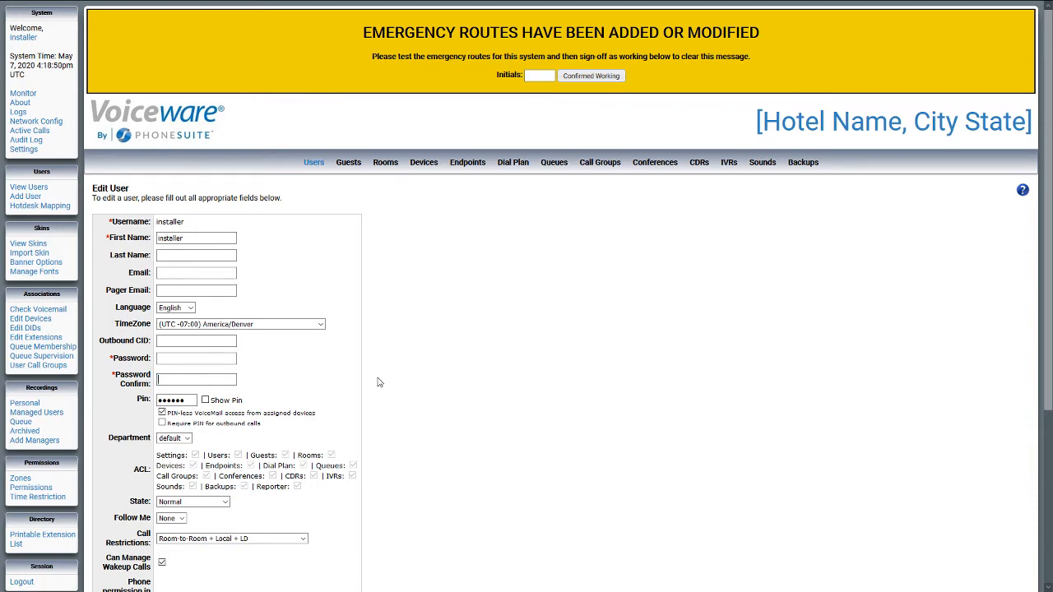
pyautogui.moveTo(381, 380)
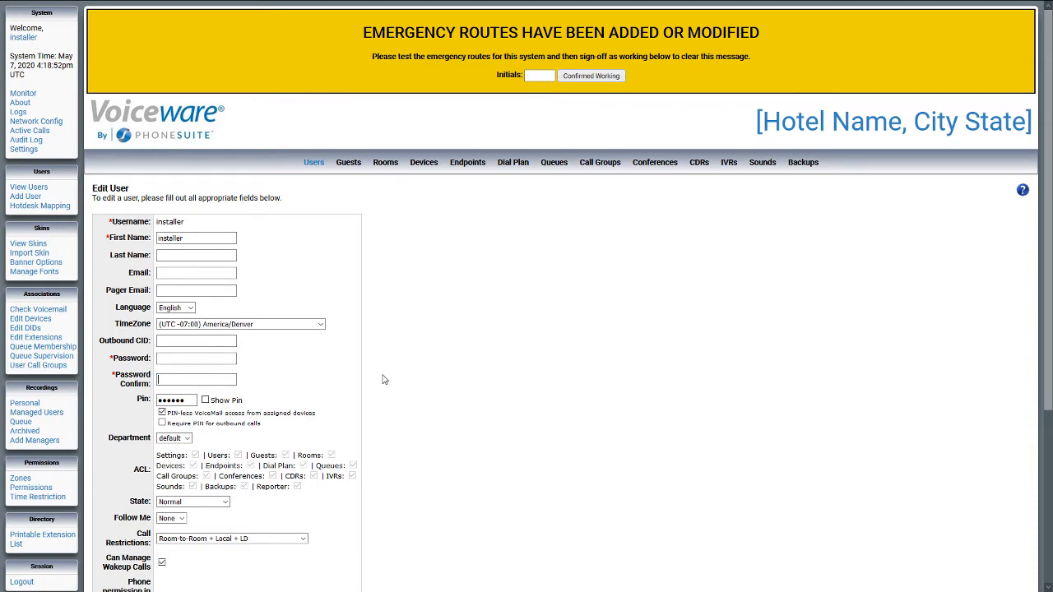
pyautogui.scroll(-3)
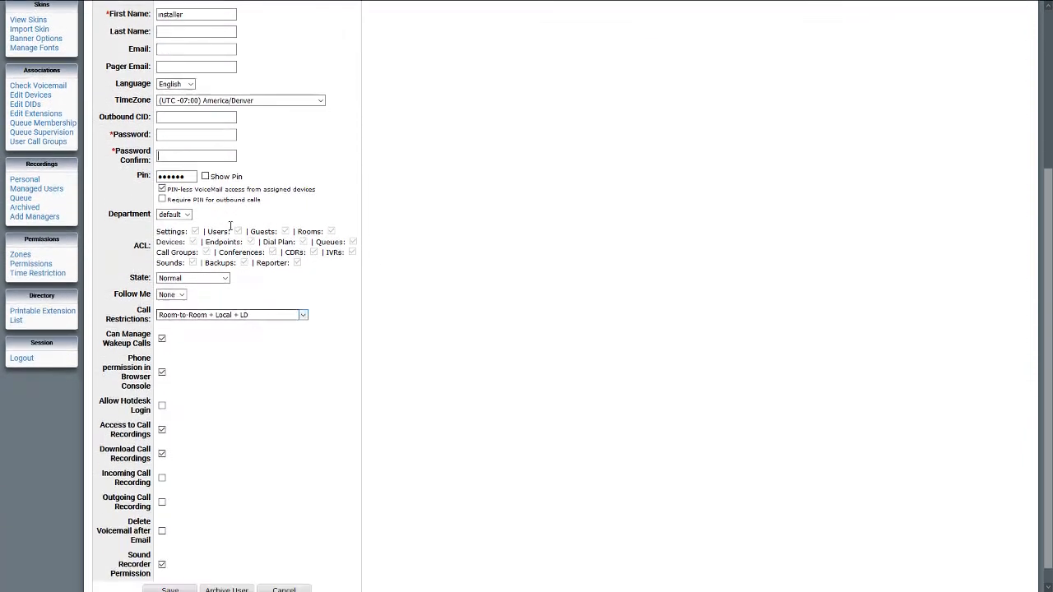
pyautogui.scroll(-3)
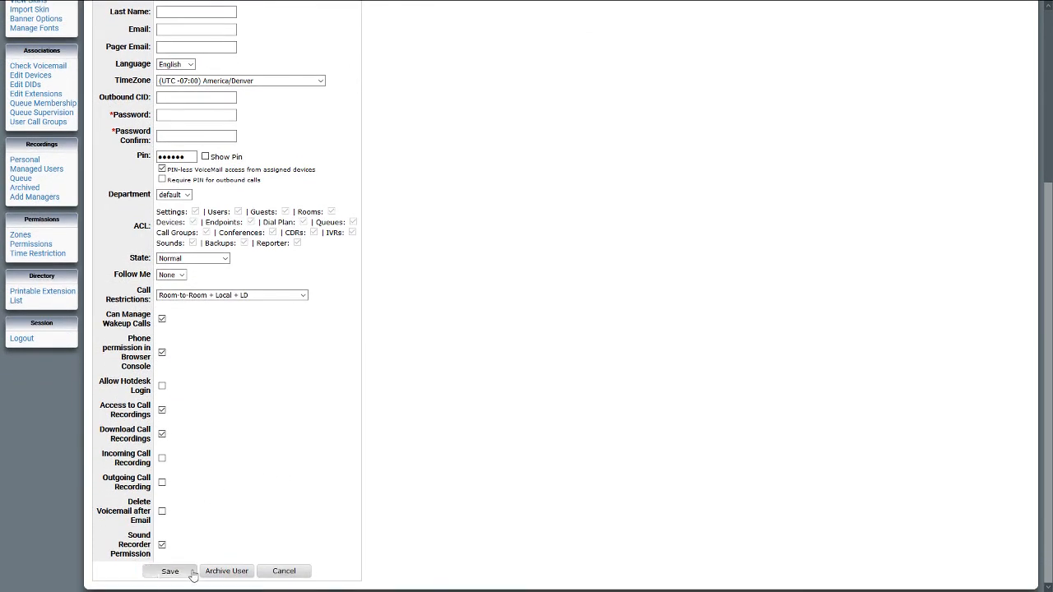
pyautogui.click(171, 570)
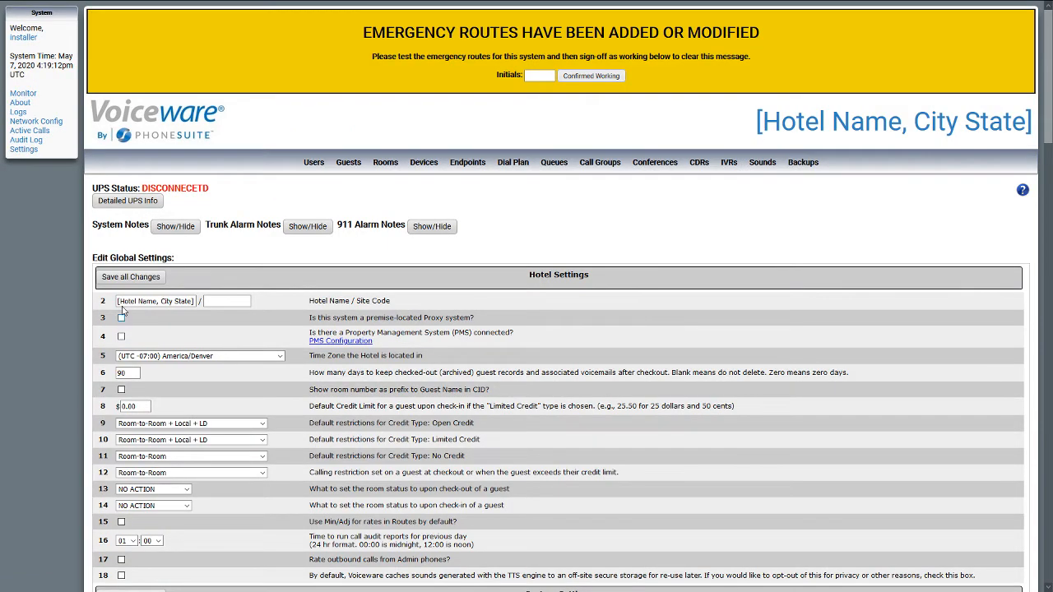
pyautogui.doubleClick(125, 301)
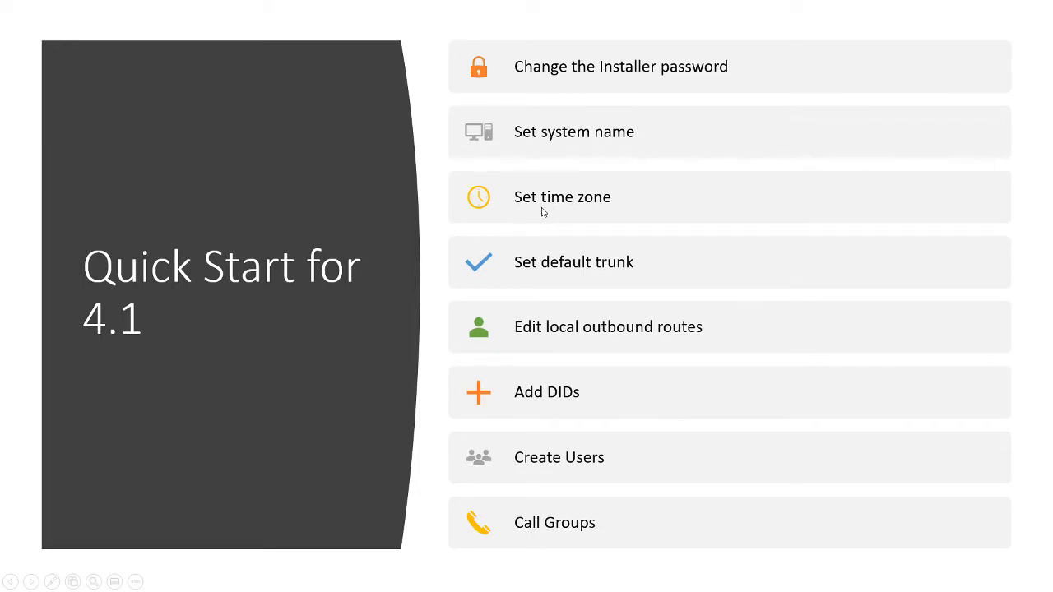
pyautogui.click(563, 197)
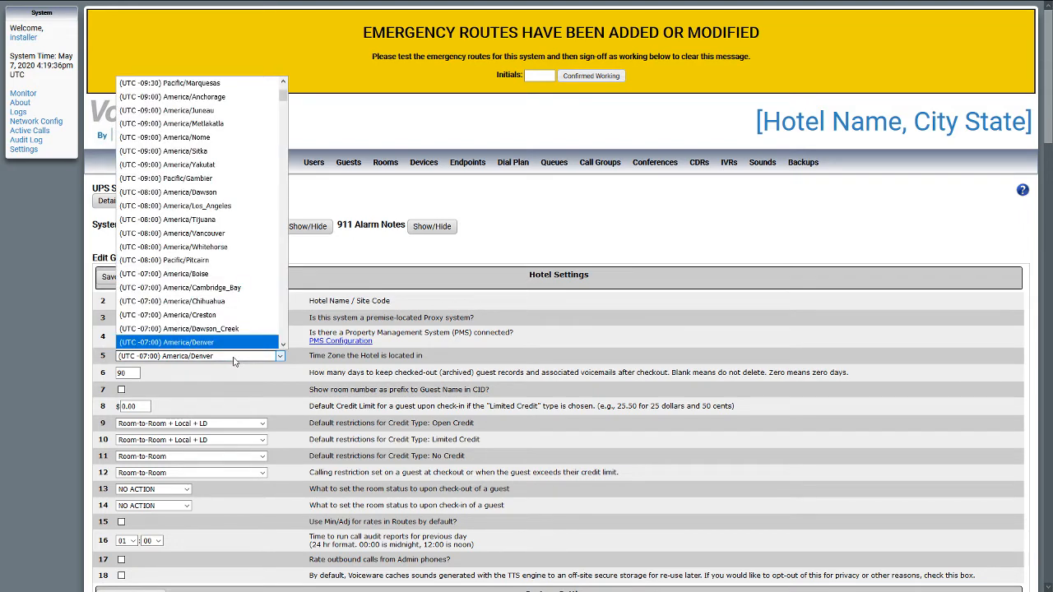
pyautogui.moveTo(344, 362)
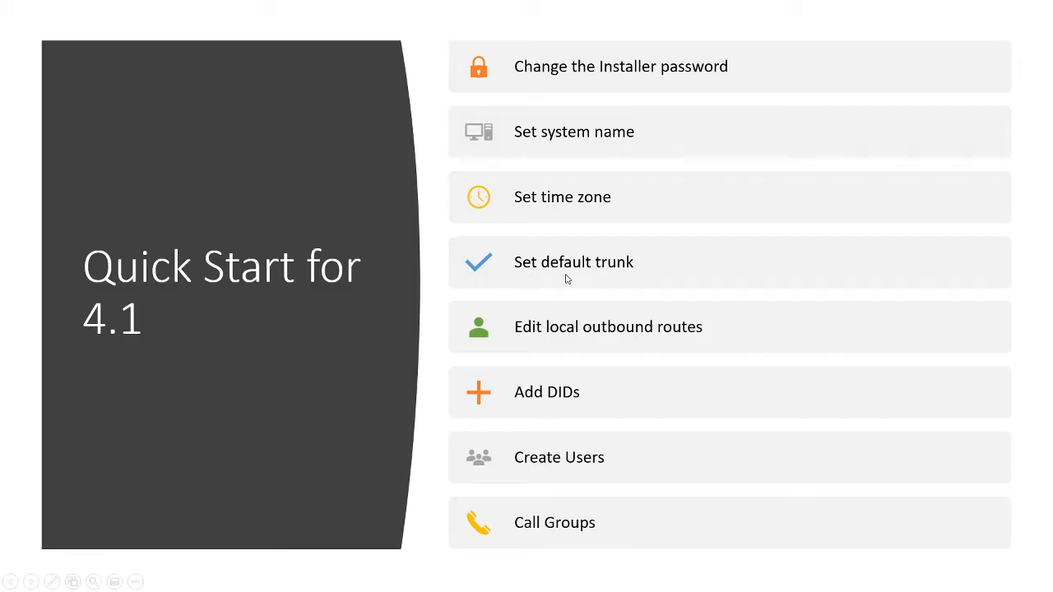
pyautogui.moveTo(509, 278)
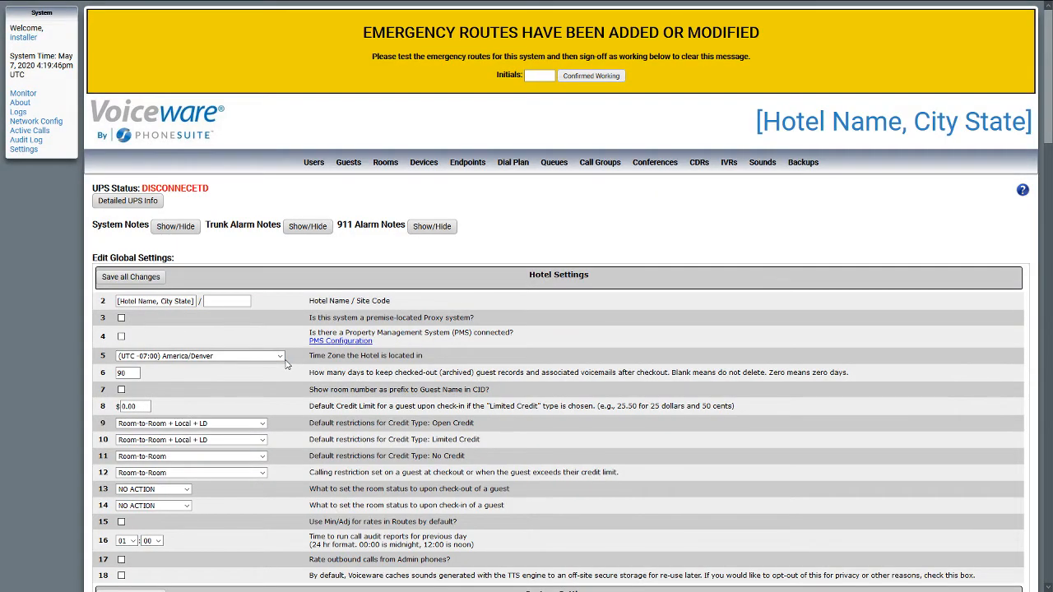
pyautogui.scroll(-3)
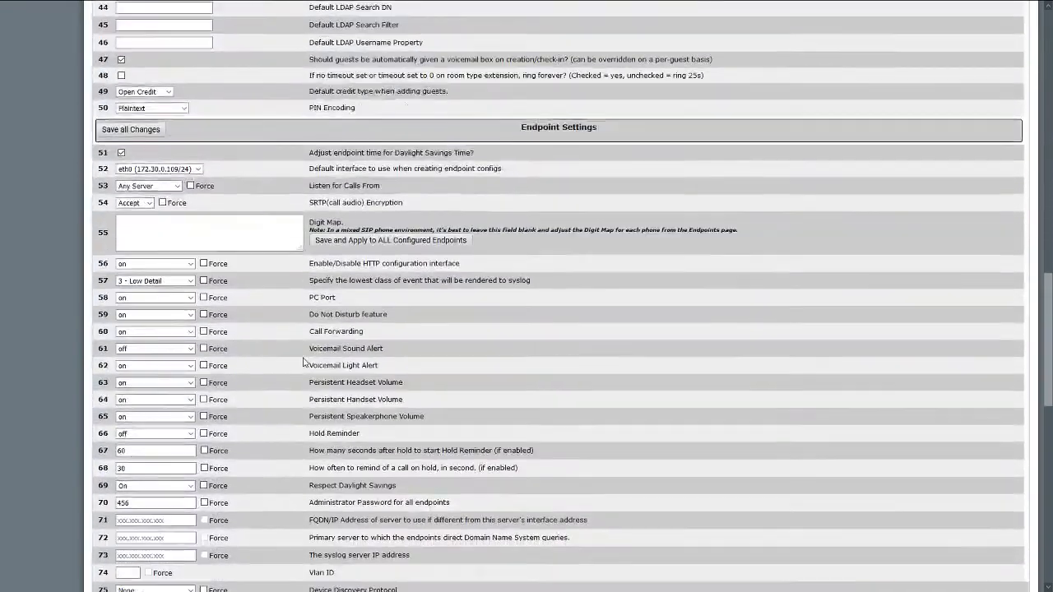
pyautogui.scroll(-3)
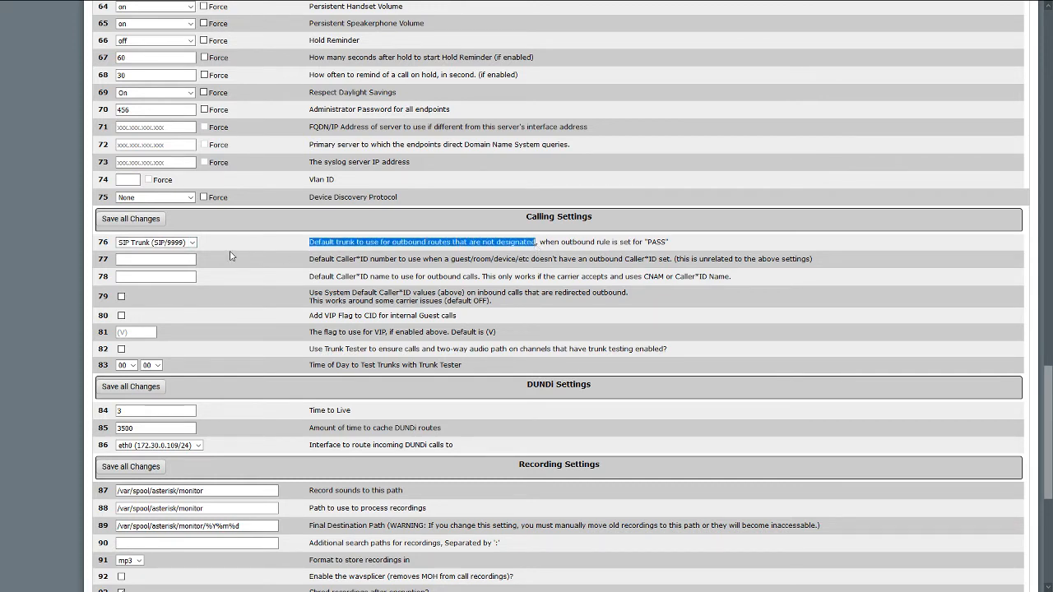
pyautogui.moveTo(217, 256)
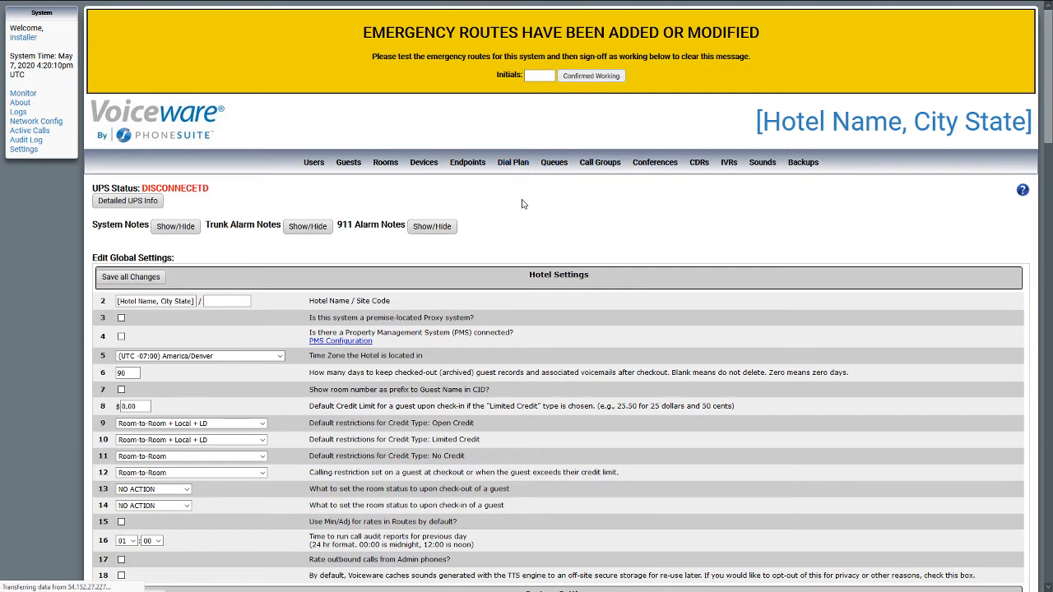
# Go to Dial Plan, then Outbound Rates to list the dialed number routing rules
pyautogui.click(513, 163)
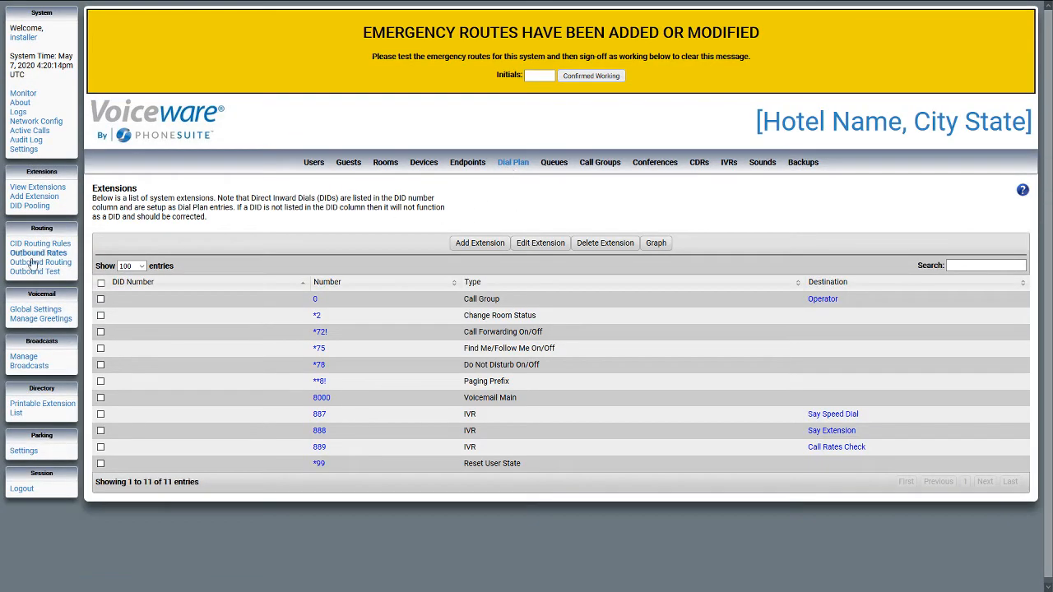
pyautogui.click(38, 253)
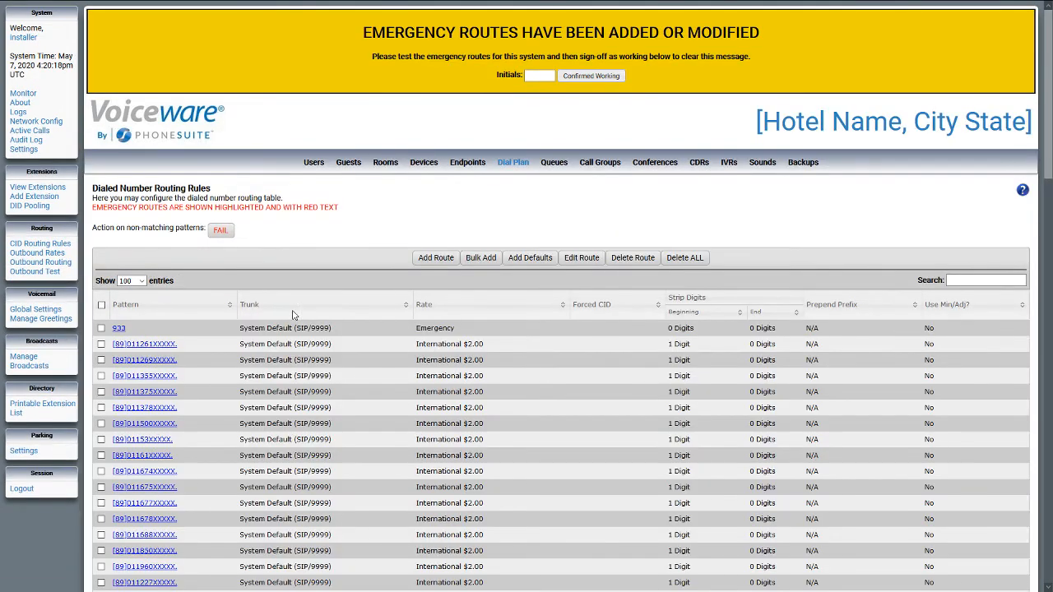
pyautogui.scroll(-3)
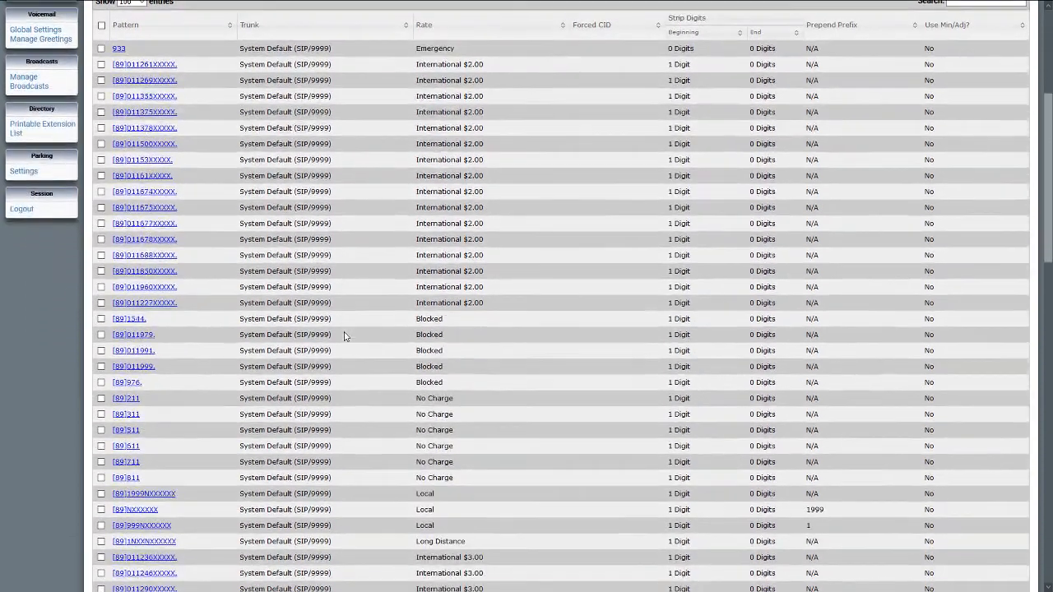
pyautogui.scroll(-3)
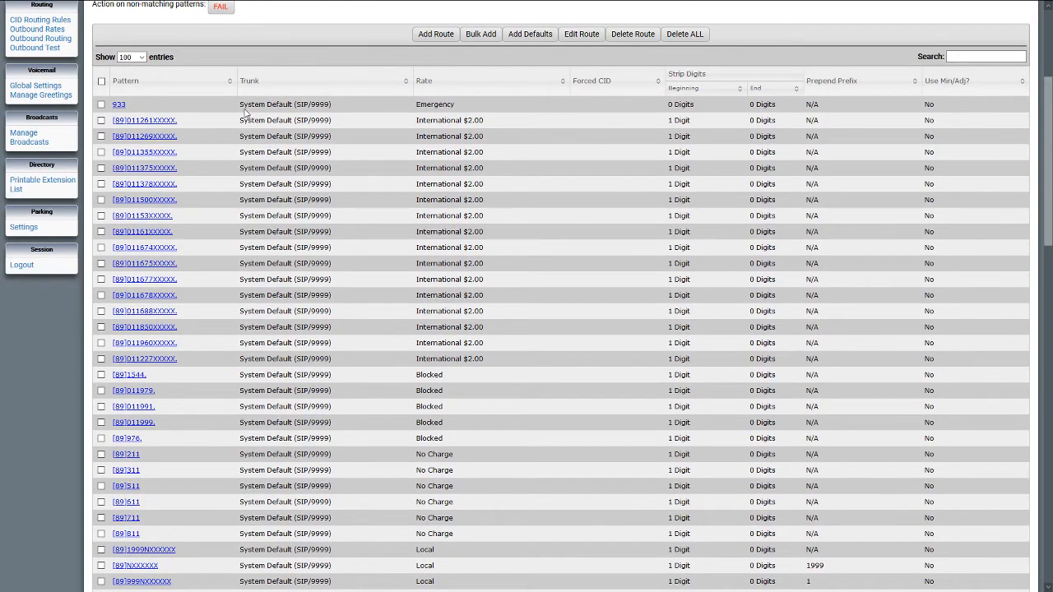
# Highlight the Emergency route's trunk, System Default (SIP/9999)
pyautogui.doubleClick(284, 105)
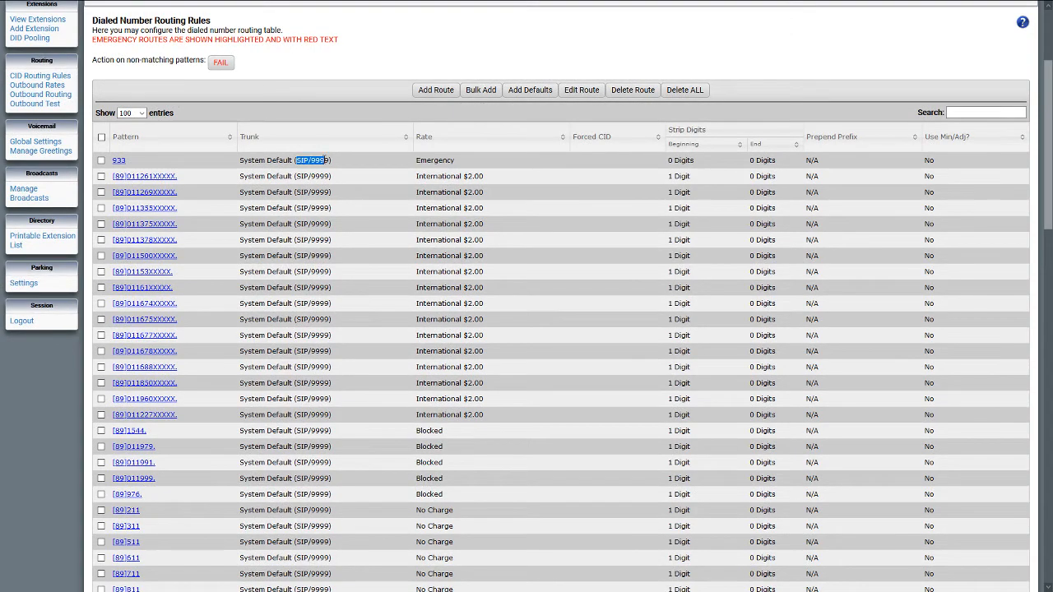
pyautogui.moveTo(358, 177)
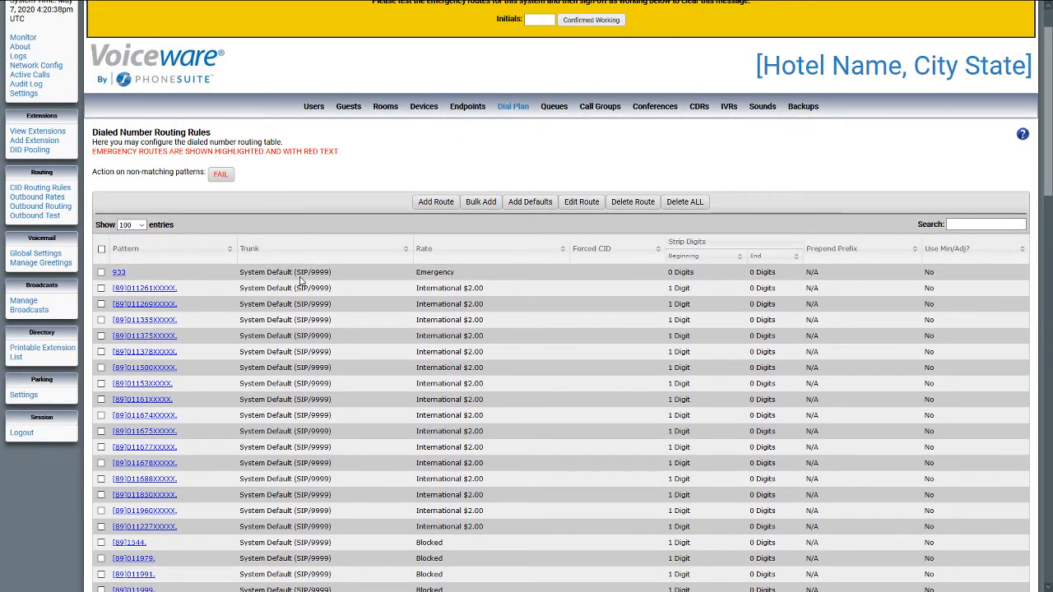
pyautogui.doubleClick(312, 272)
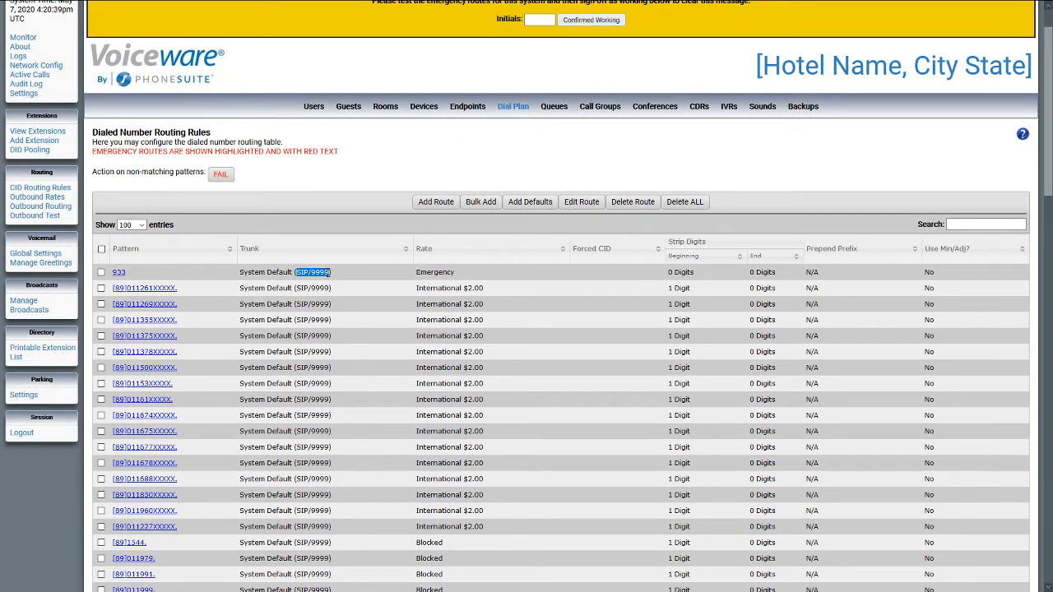
pyautogui.moveTo(333, 317)
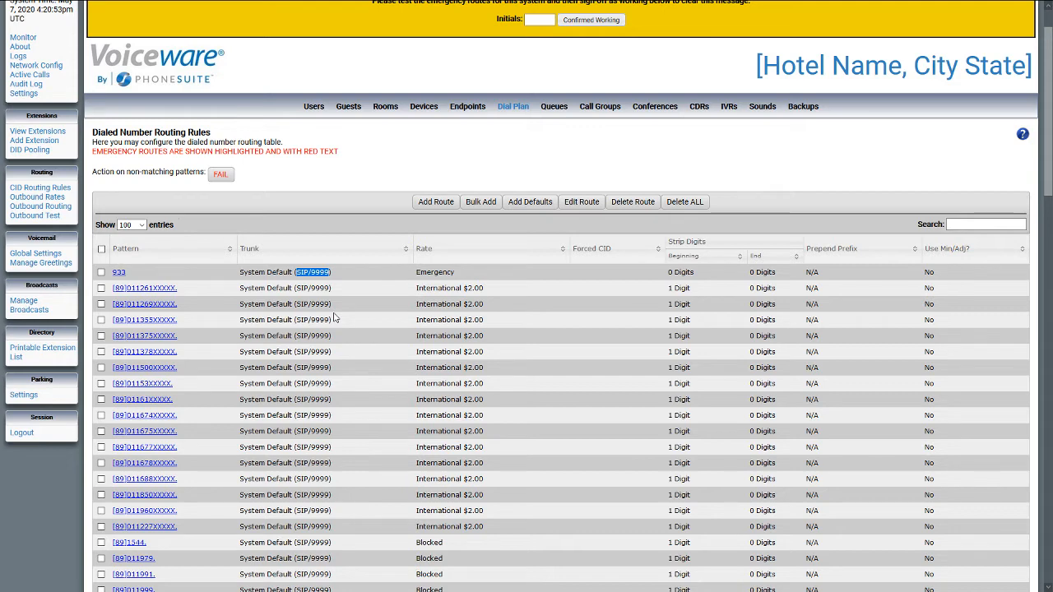
# Search the routing rules for 'Local' and highlight the three matching local routes
pyautogui.click(985, 223)
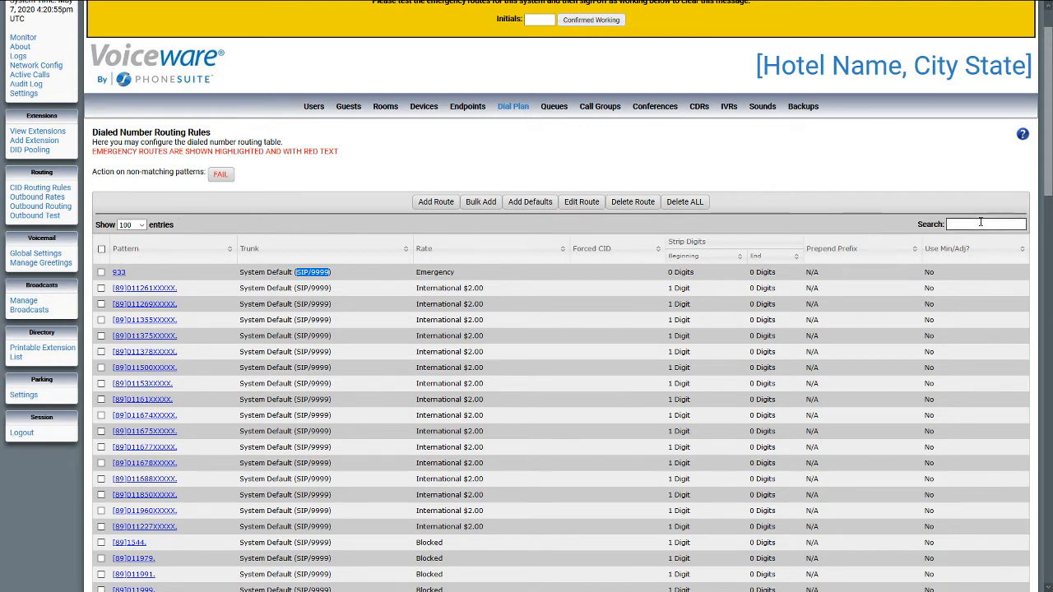
pyautogui.write('L')
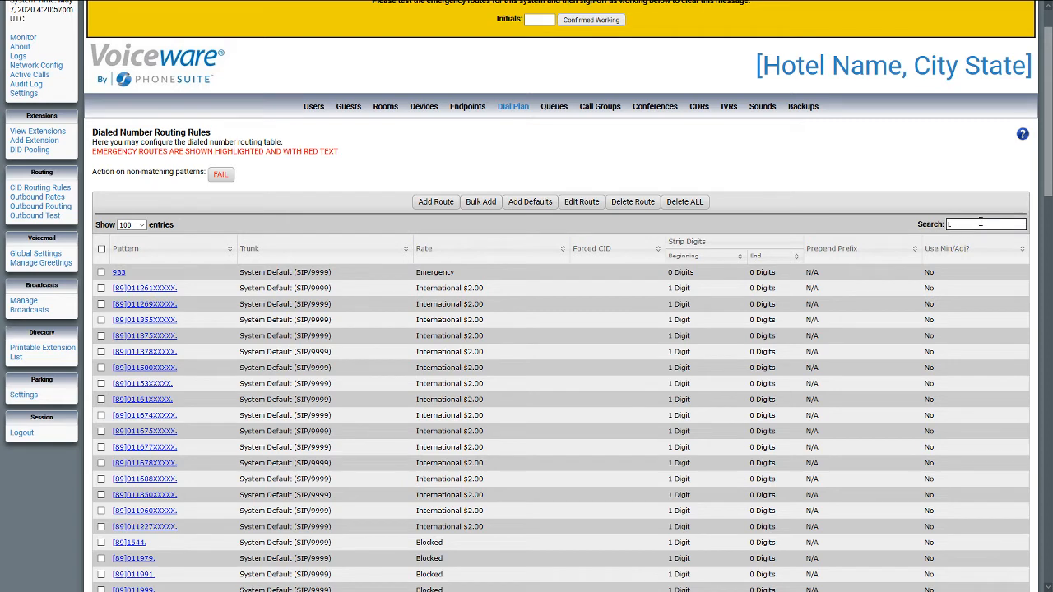
pyautogui.write('Local')
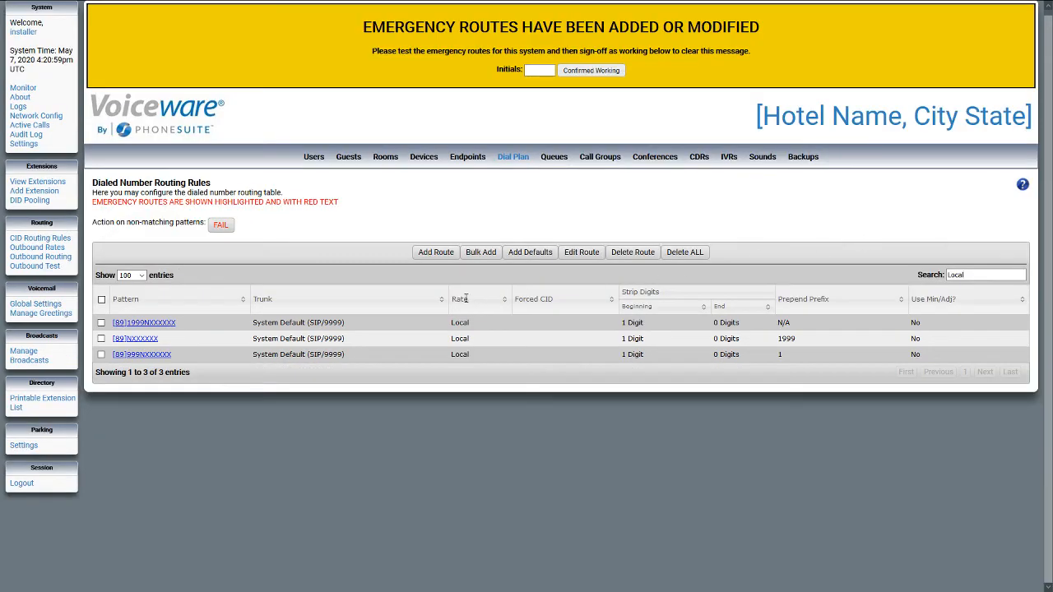
pyautogui.doubleClick(262, 322)
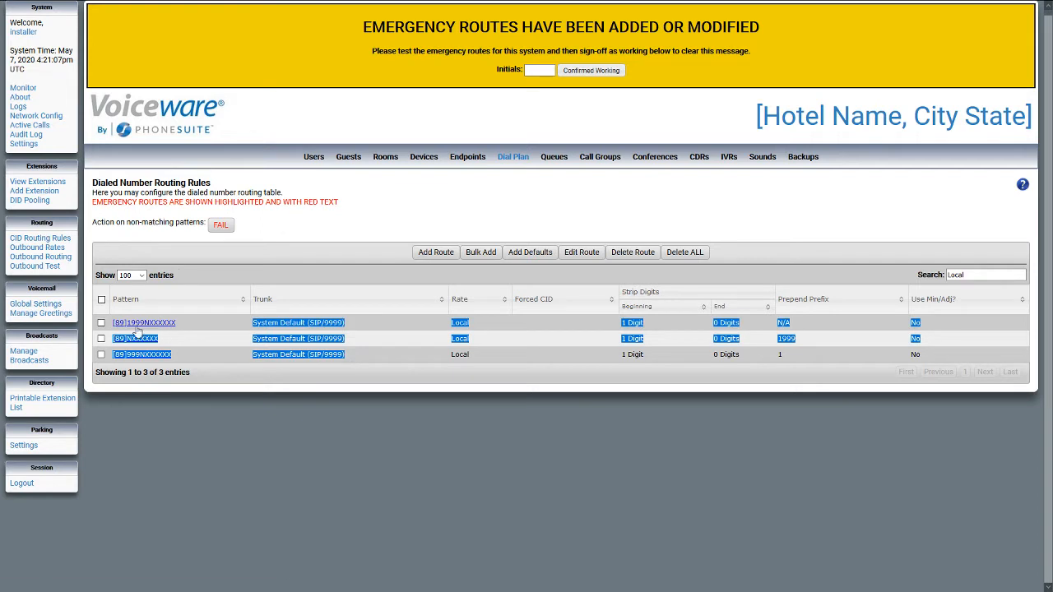
pyautogui.moveTo(208, 354)
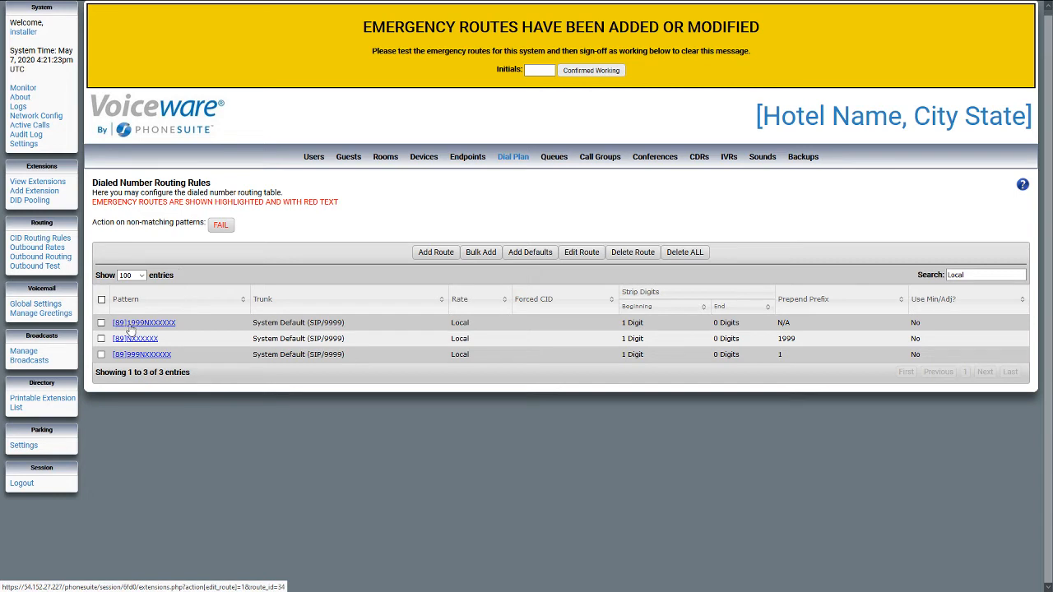
pyautogui.moveTo(140, 340)
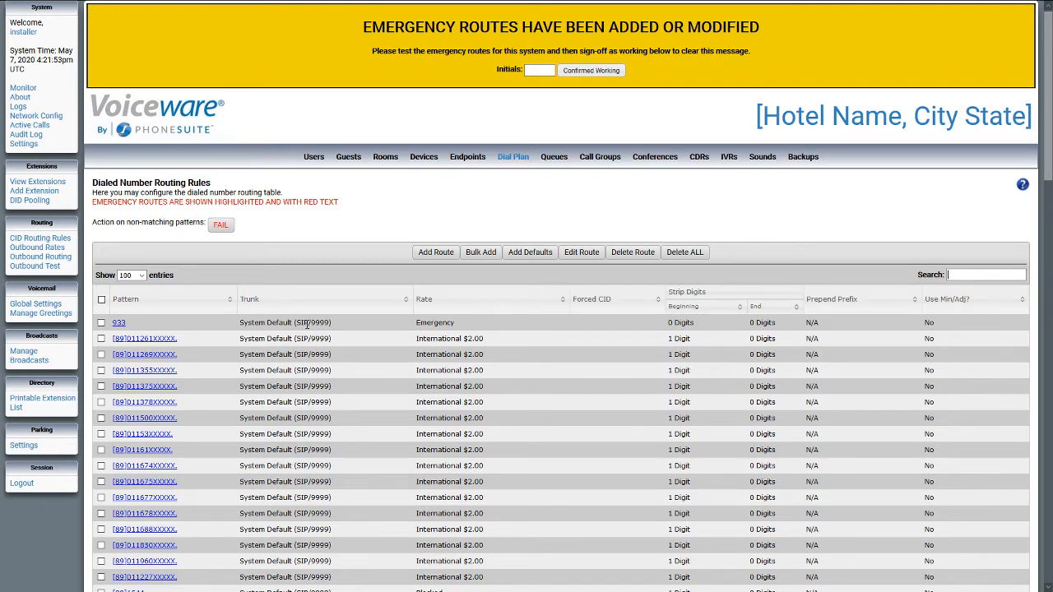
pyautogui.moveTo(233, 329)
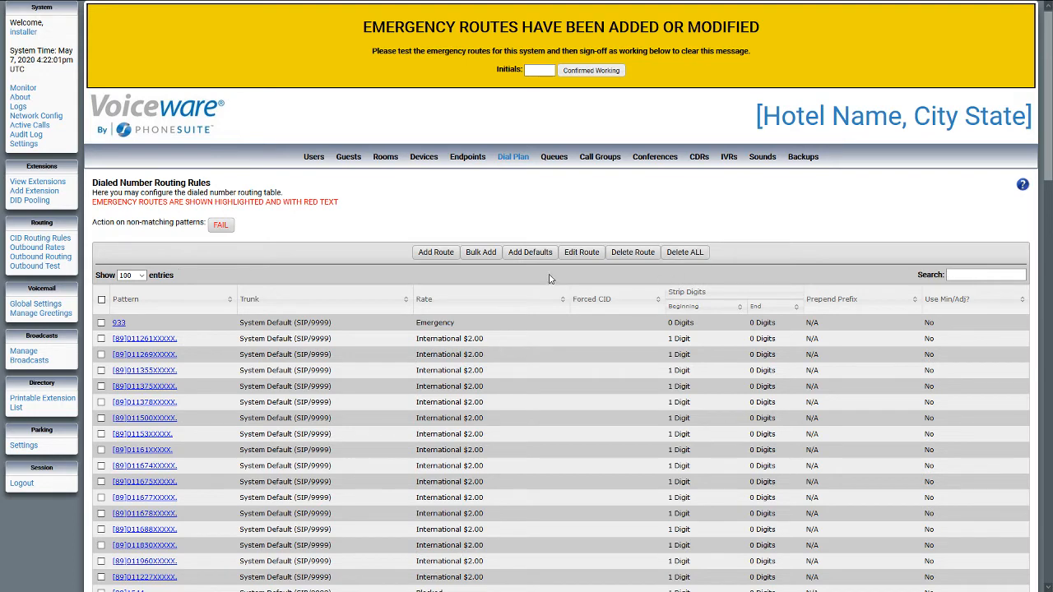
pyautogui.moveTo(398, 383)
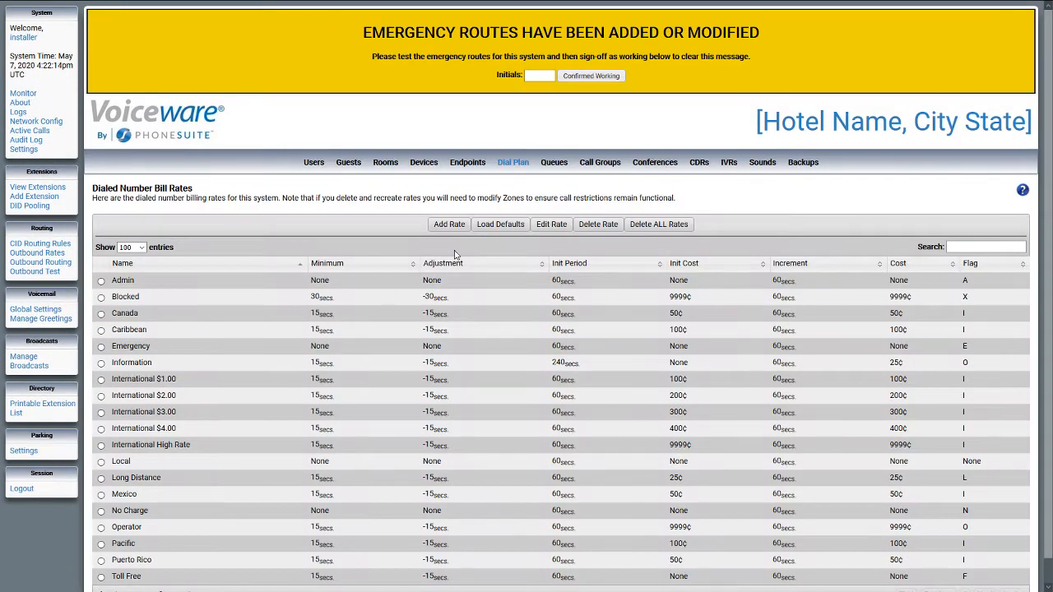
pyautogui.moveTo(331, 359)
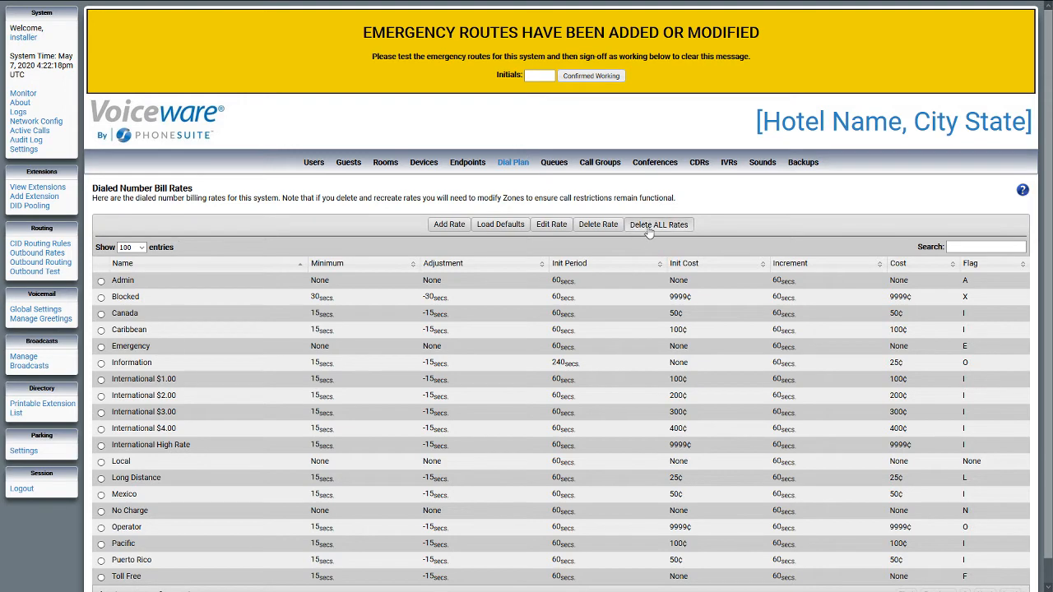
pyautogui.moveTo(500, 233)
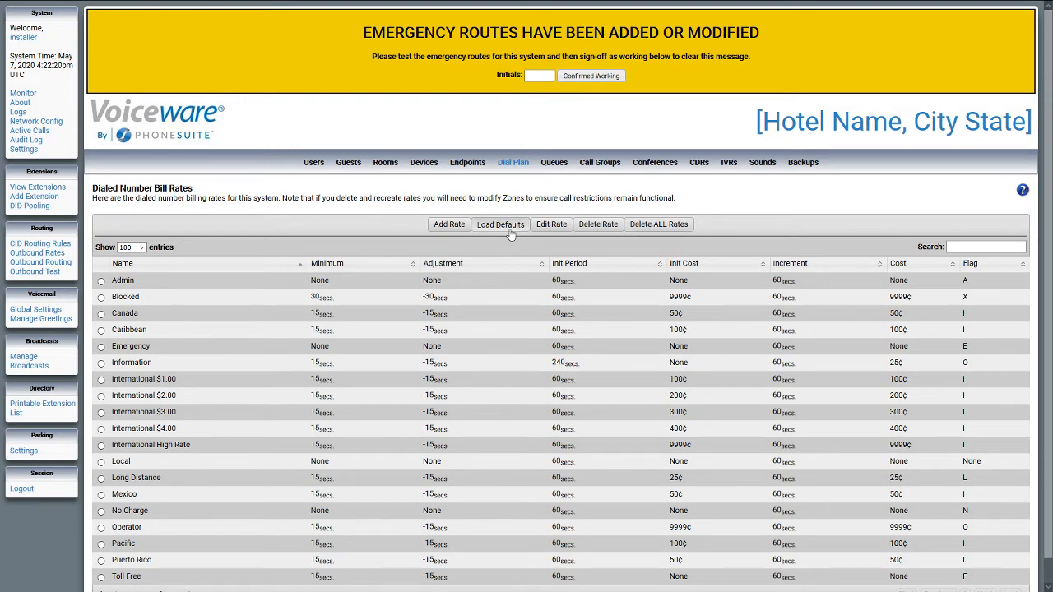
# Scroll through the Dialed Number Bill Rates table from Admin to Toll Free
pyautogui.scroll(-3)
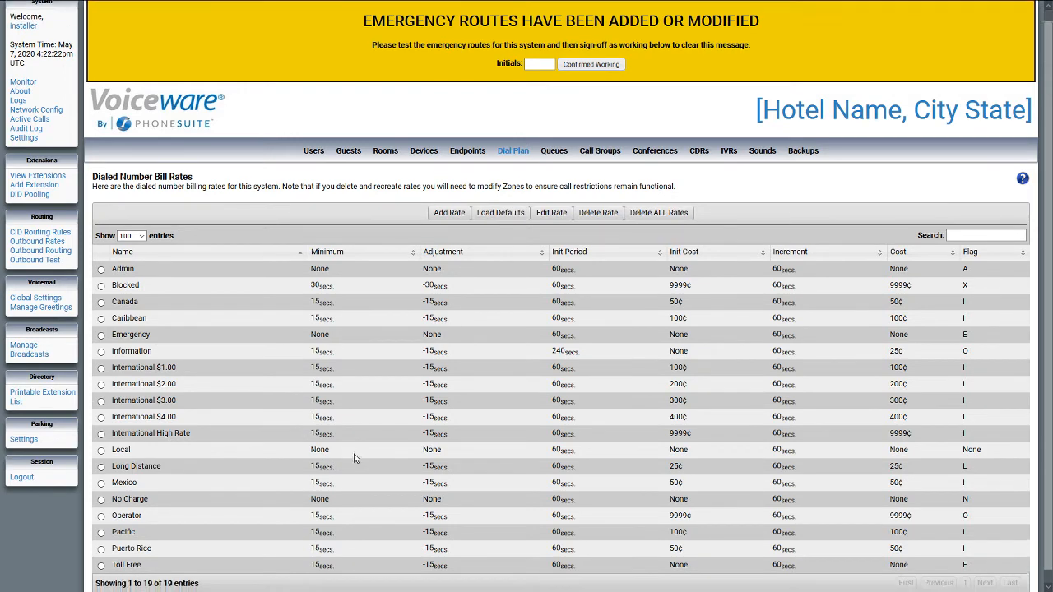
pyautogui.scroll(-3)
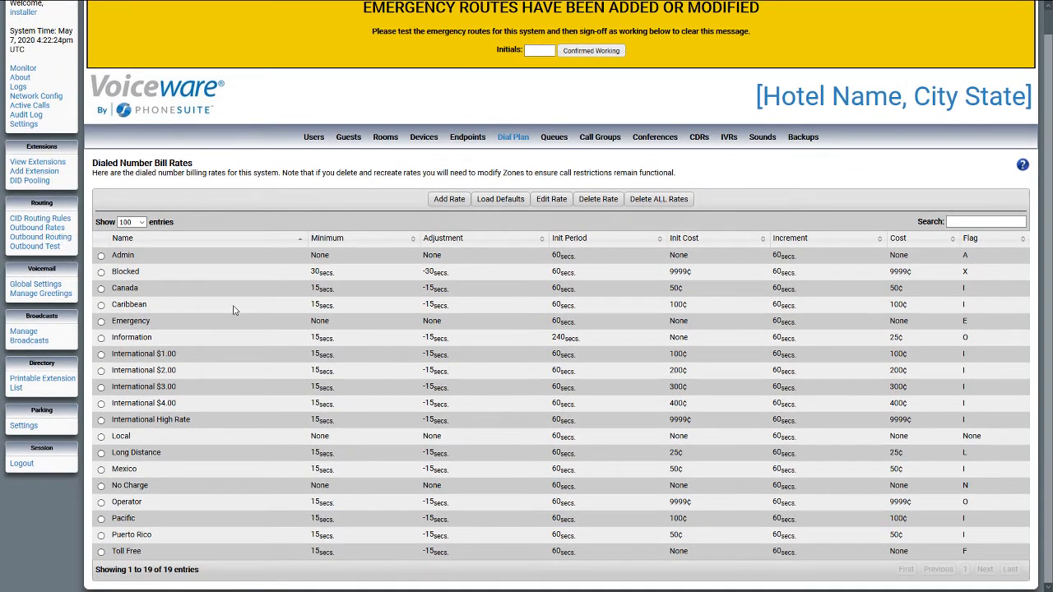
pyautogui.moveTo(231, 391)
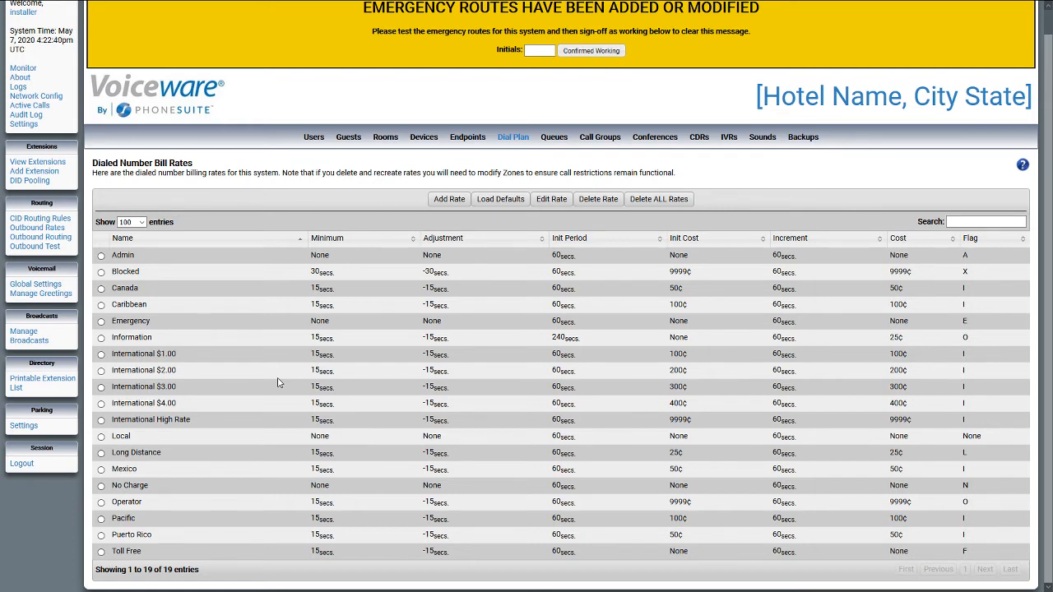
pyautogui.moveTo(324, 326)
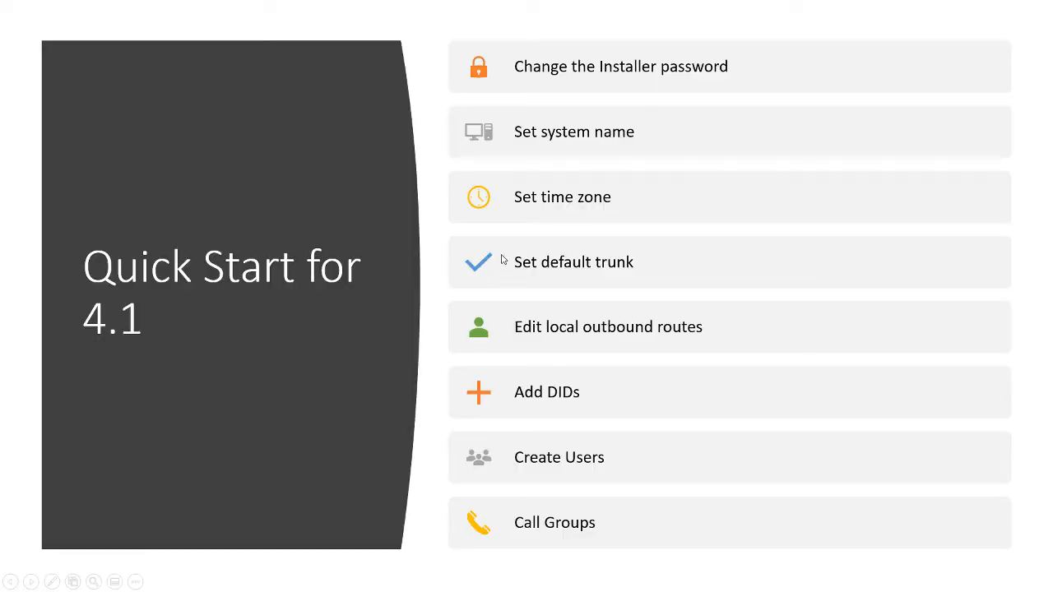
pyautogui.moveTo(582, 279)
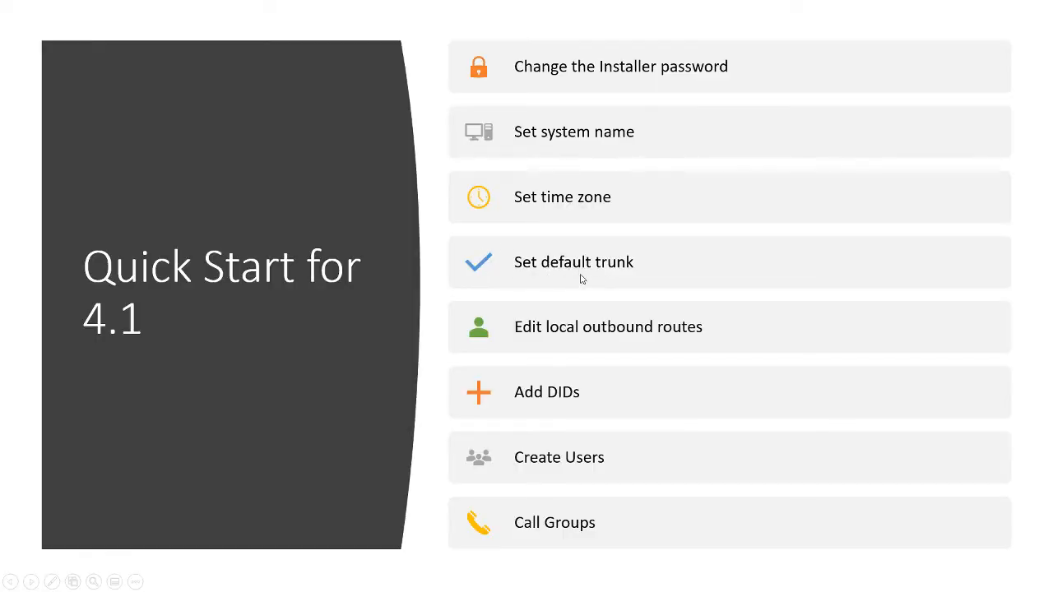
pyautogui.moveTo(531, 339)
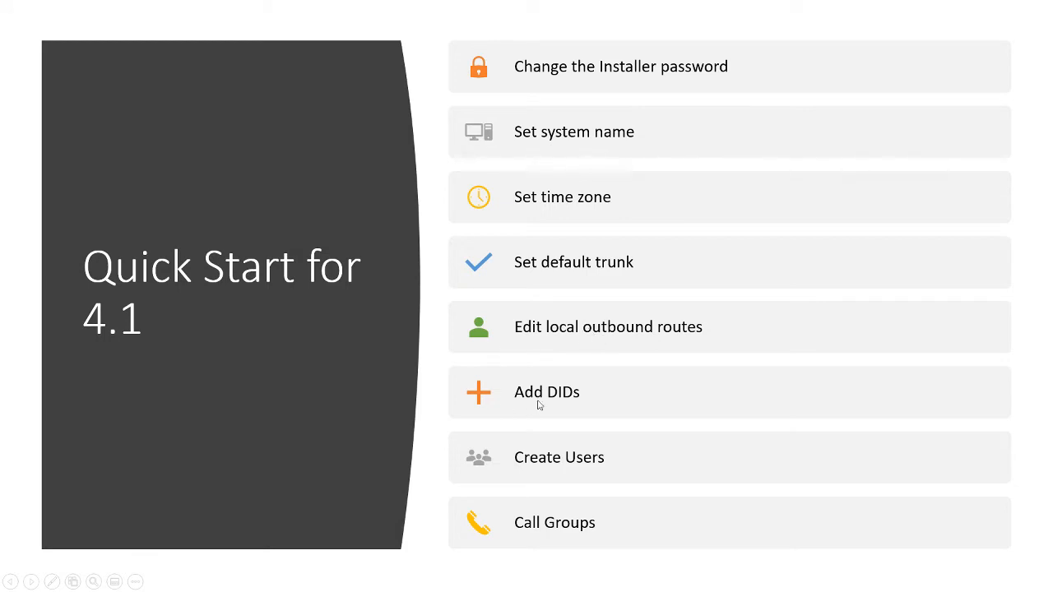
pyautogui.moveTo(552, 404)
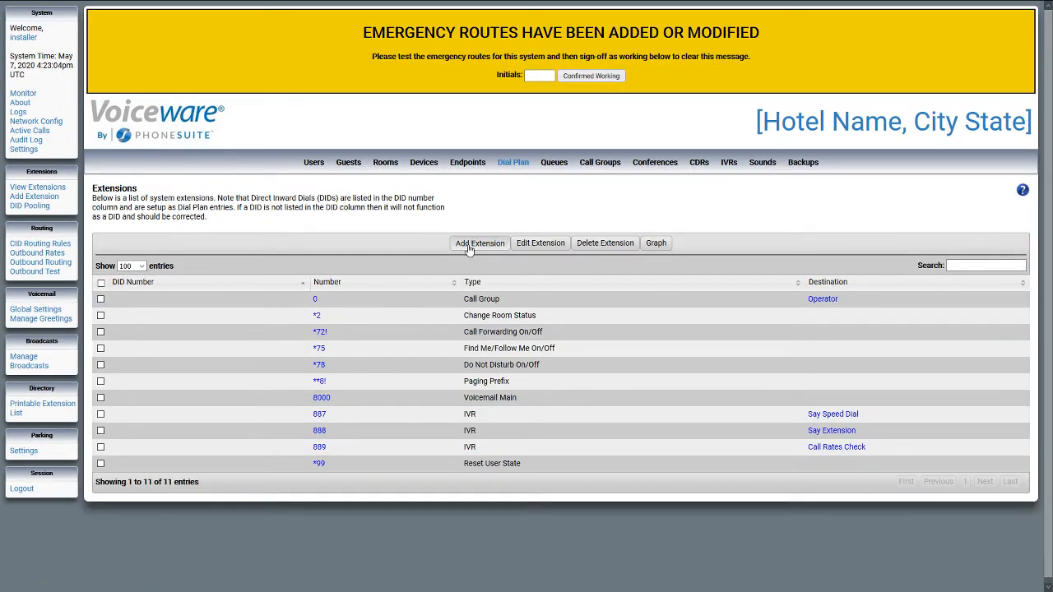
# Add a new extension and choose DID as its extension type
pyautogui.click(479, 243)
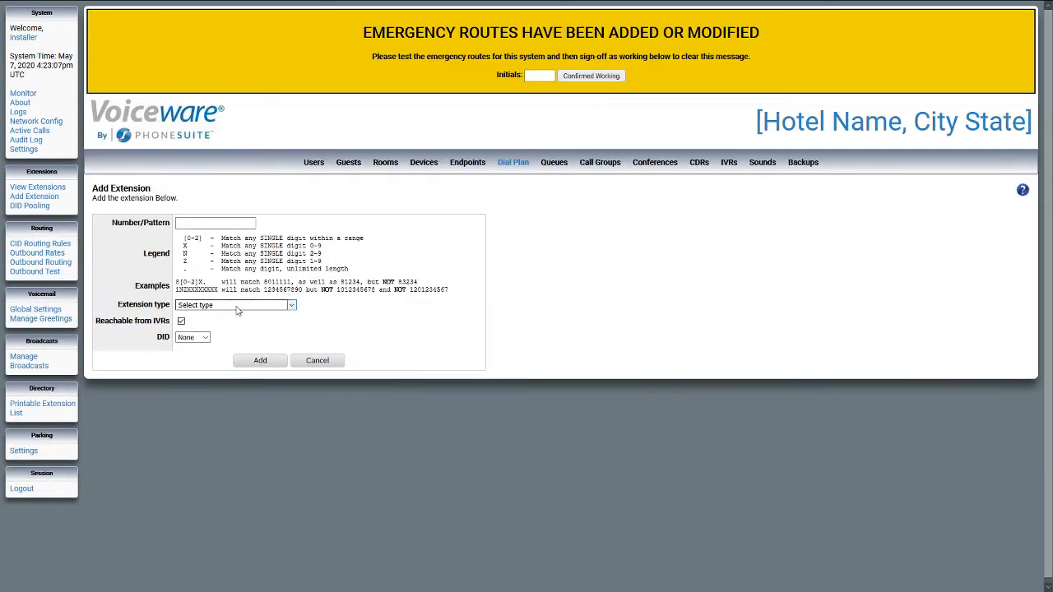
pyautogui.click(233, 304)
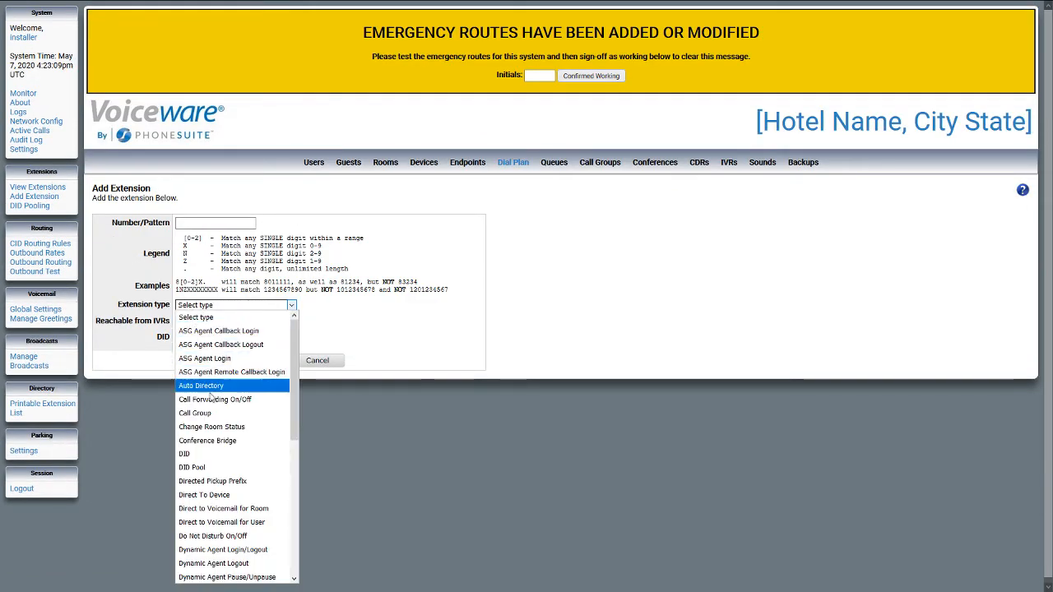
pyautogui.moveTo(202, 454)
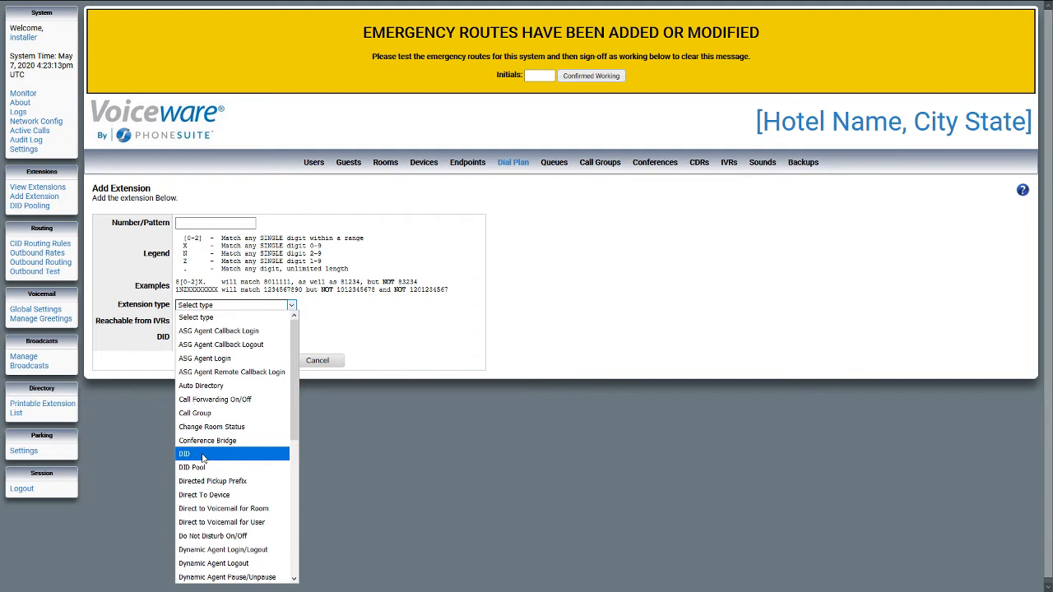
pyautogui.click(184, 454)
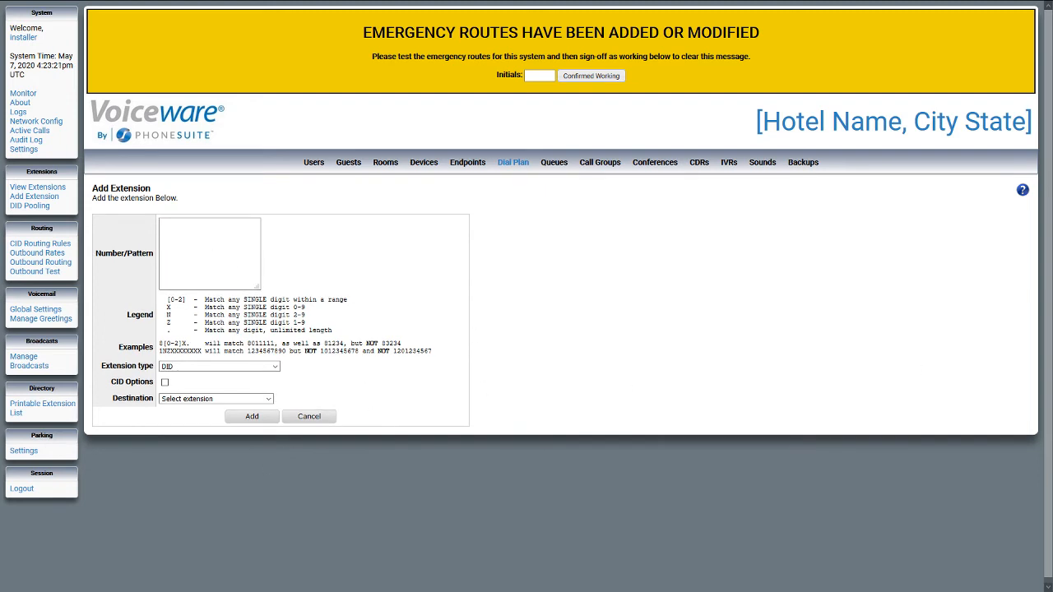
pyautogui.click(209, 253)
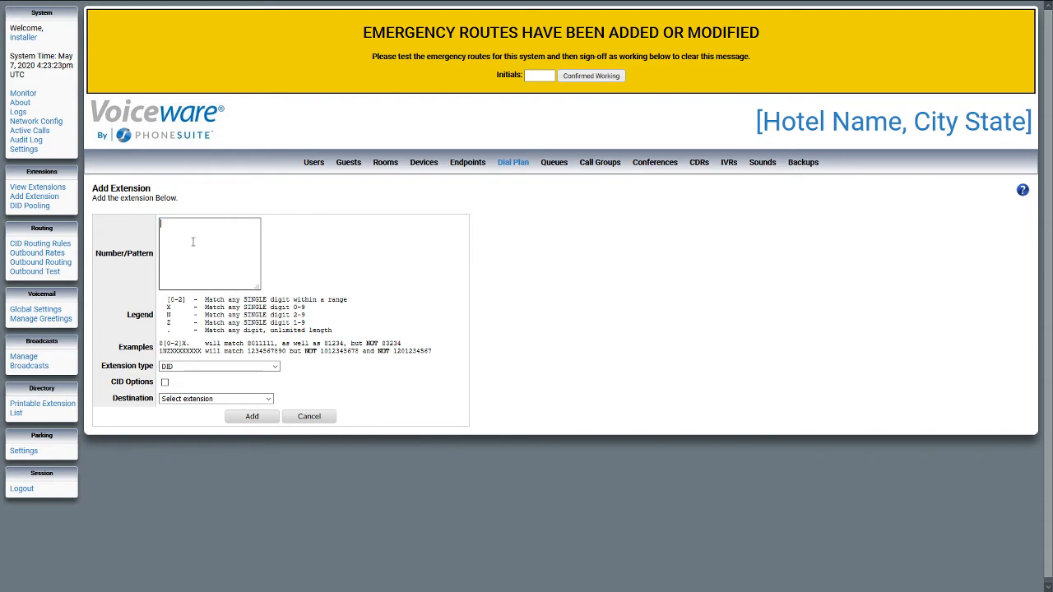
pyautogui.write('3035551111')
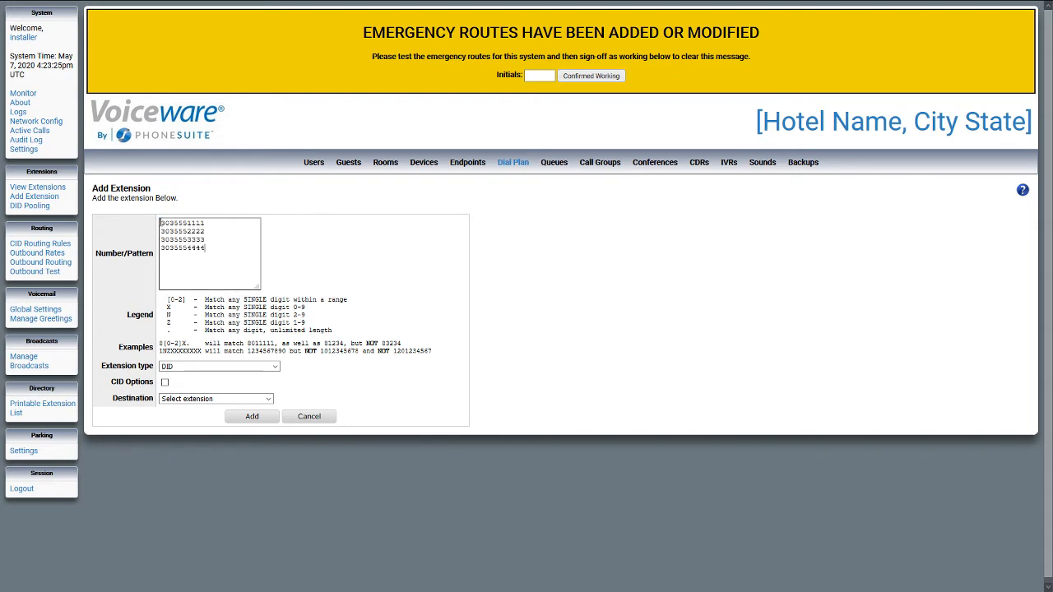
pyautogui.click(207, 239)
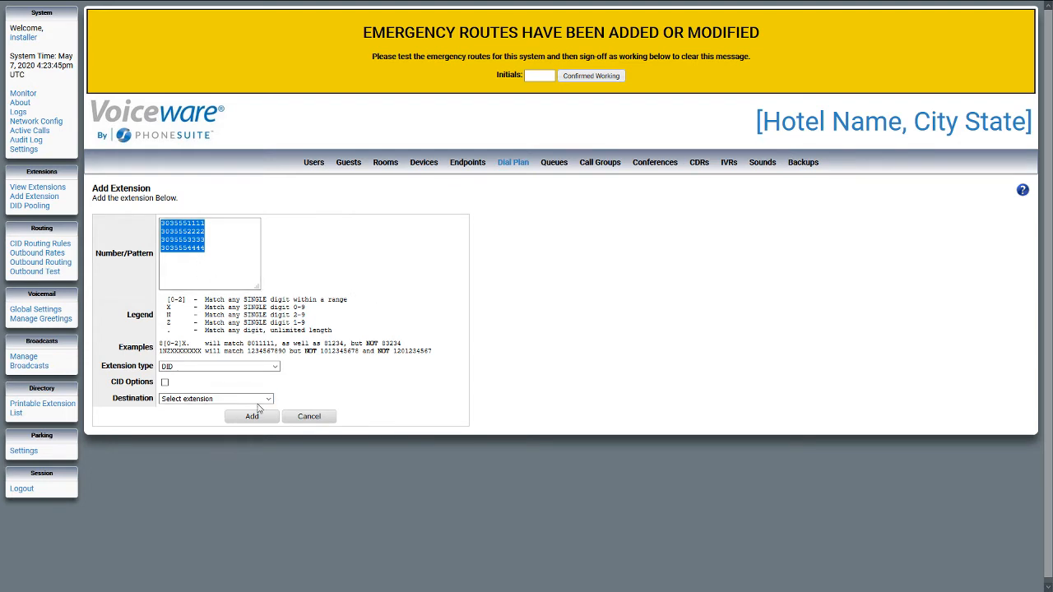
# Set Destination to 0:Call Group:Operator and add the DID entries
pyautogui.click(216, 400)
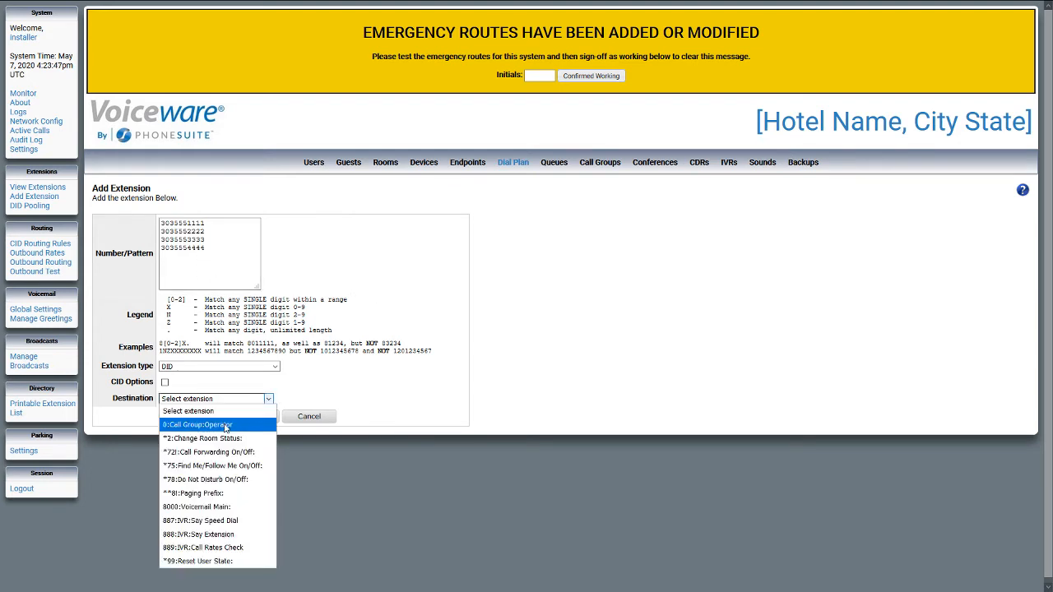
pyautogui.click(197, 425)
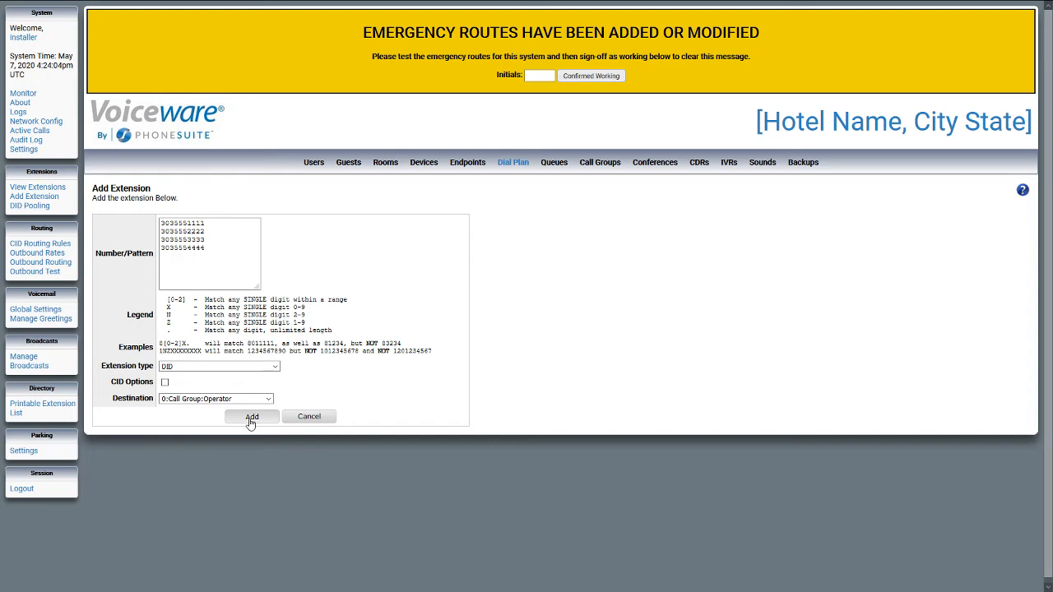
pyautogui.click(250, 416)
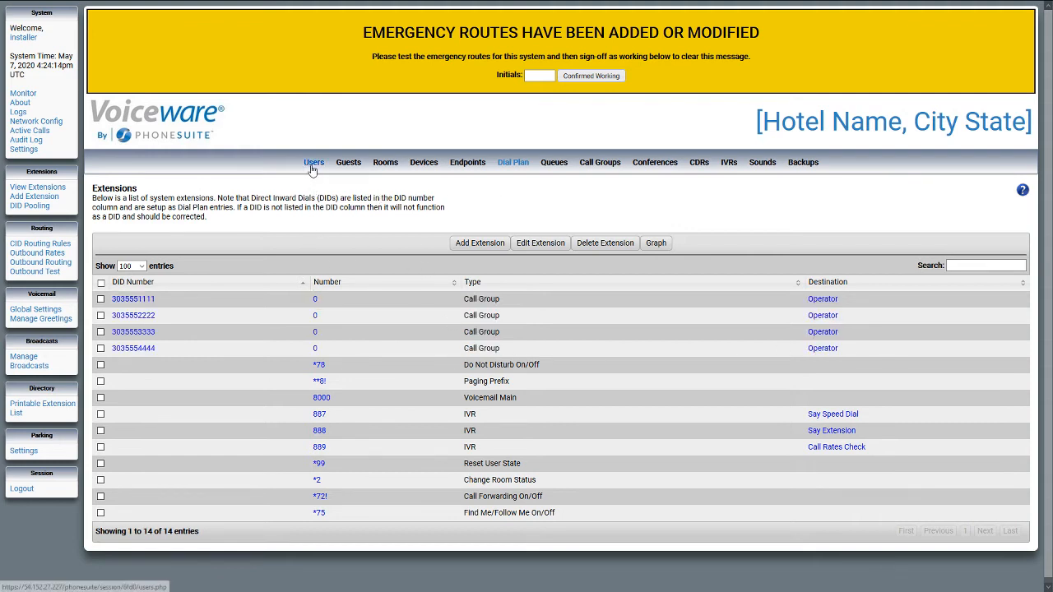
# Go to the Users section from the top navigation bar
pyautogui.click(313, 163)
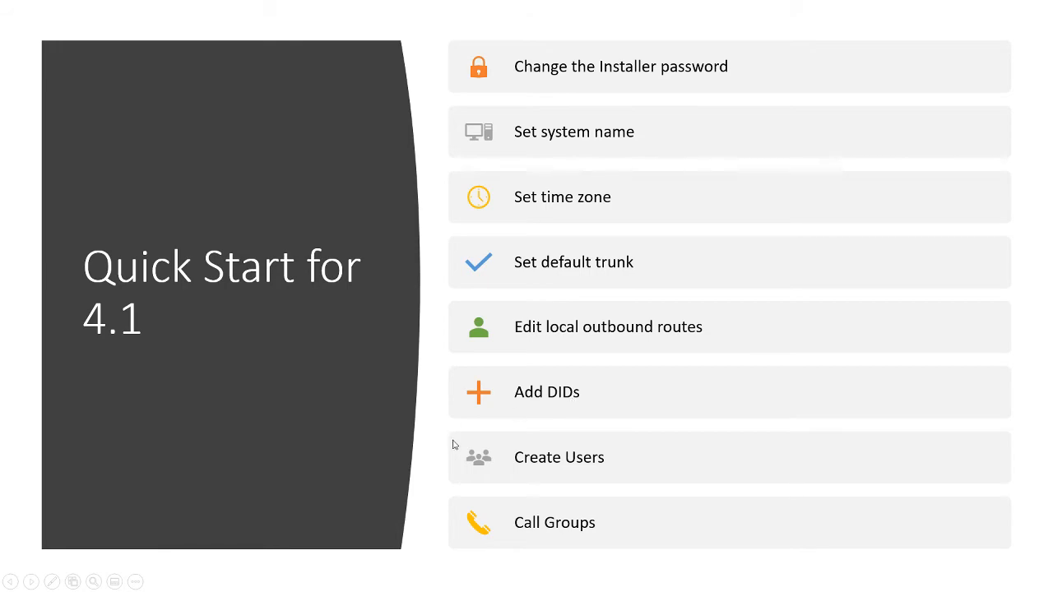
pyautogui.moveTo(546, 472)
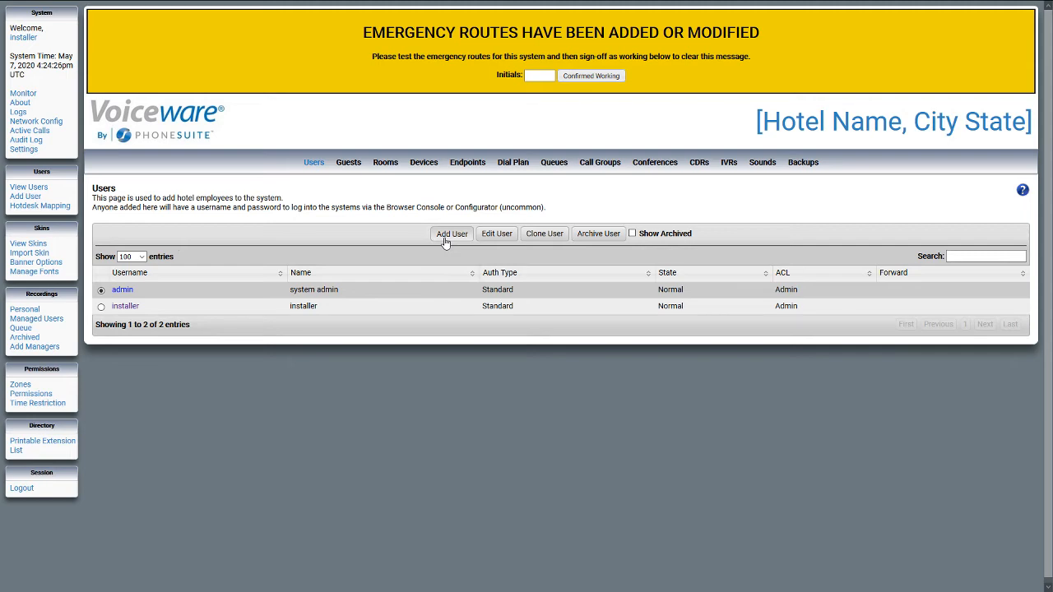
# Start Add User and scroll to the Extension and Add Device fields
pyautogui.click(451, 233)
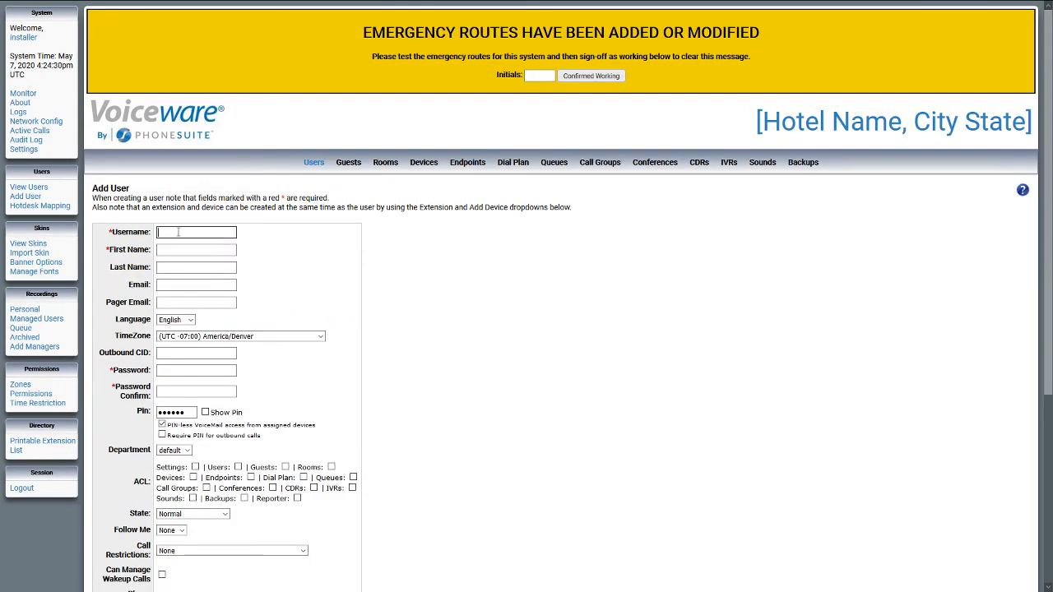
pyautogui.moveTo(198, 303)
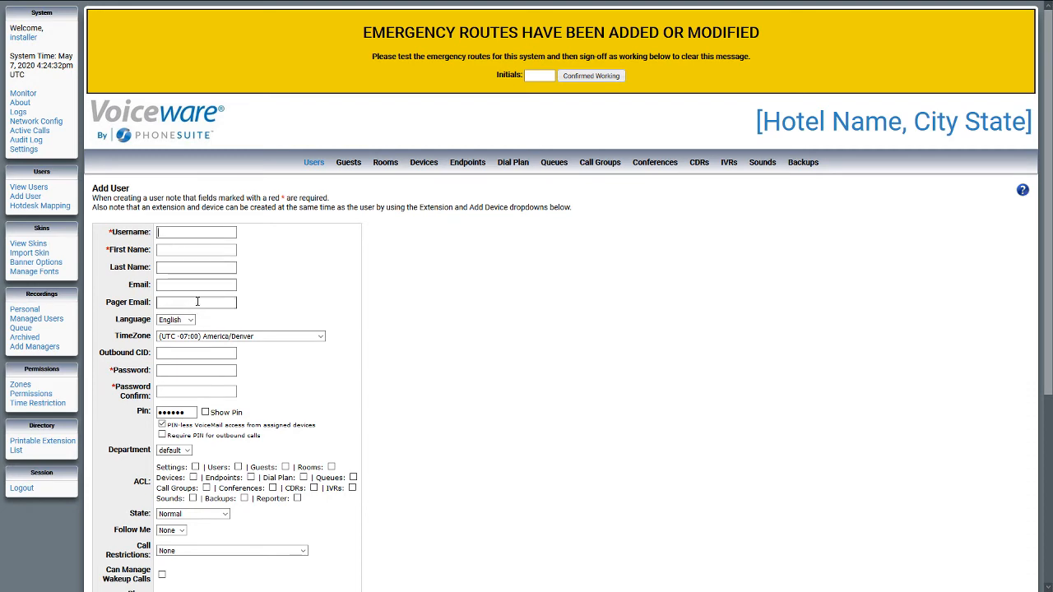
pyautogui.scroll(-3)
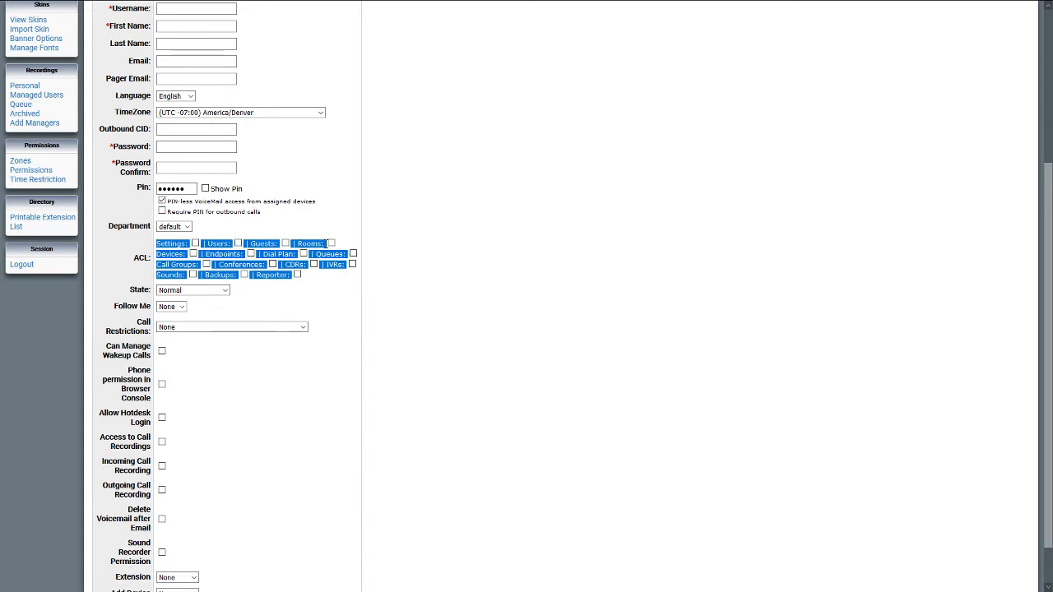
pyautogui.moveTo(355, 289)
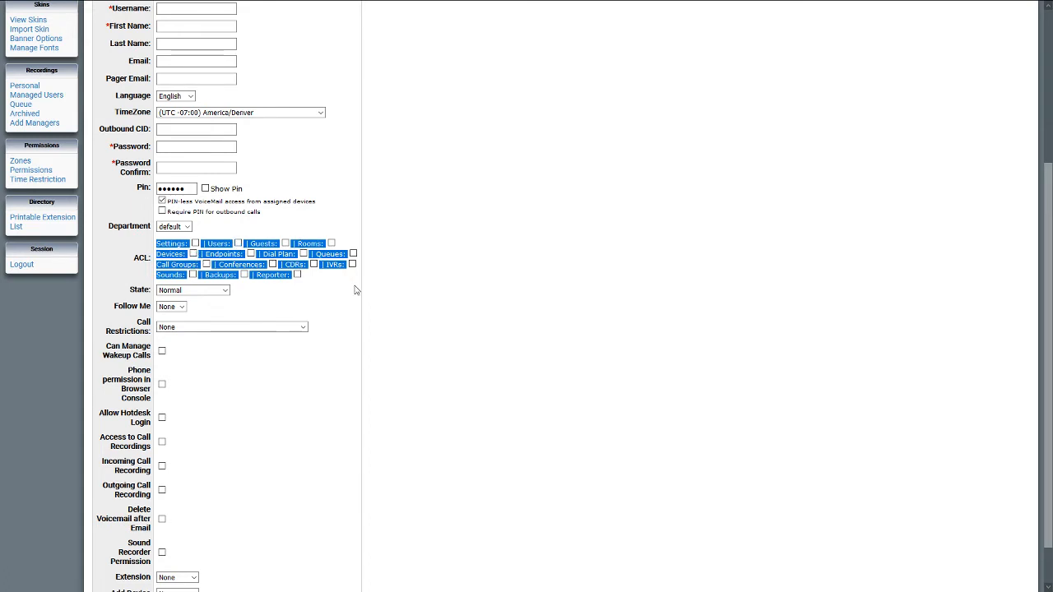
pyautogui.scroll(-3)
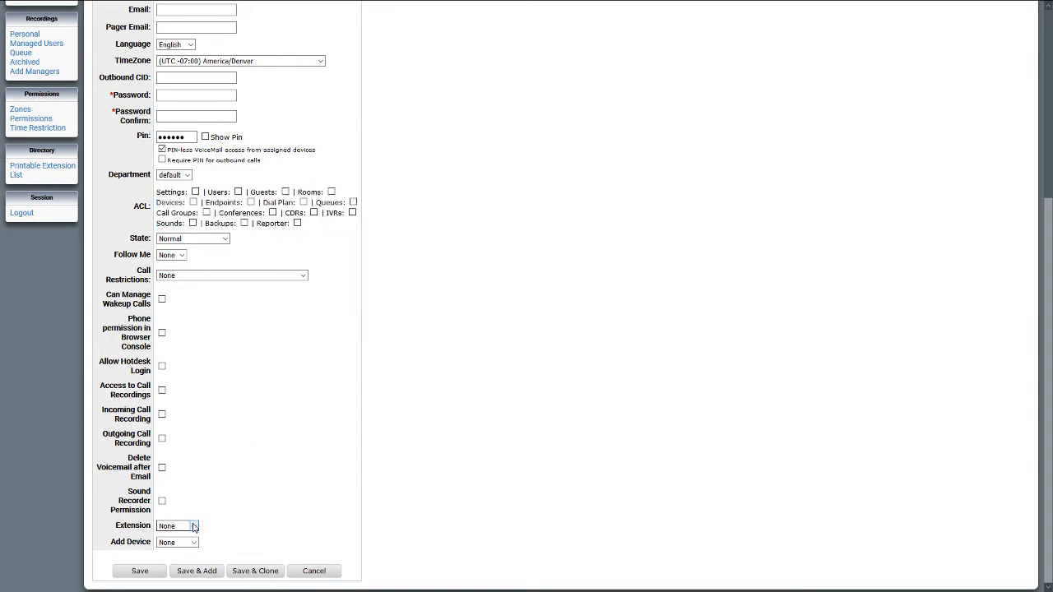
# Set Extension to Add New and enter 300 for the new user
pyautogui.click(178, 527)
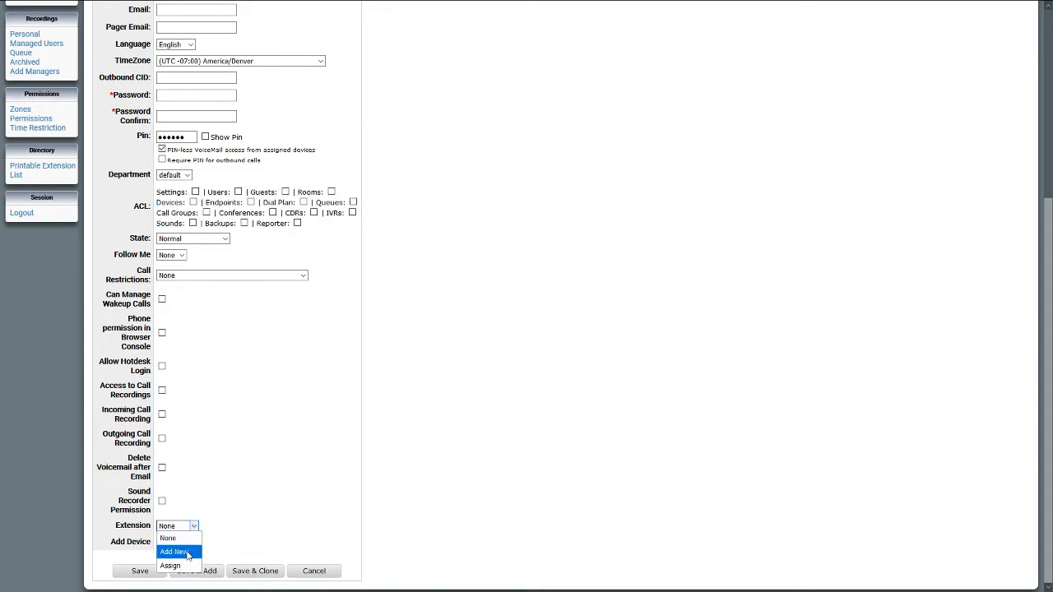
pyautogui.click(174, 552)
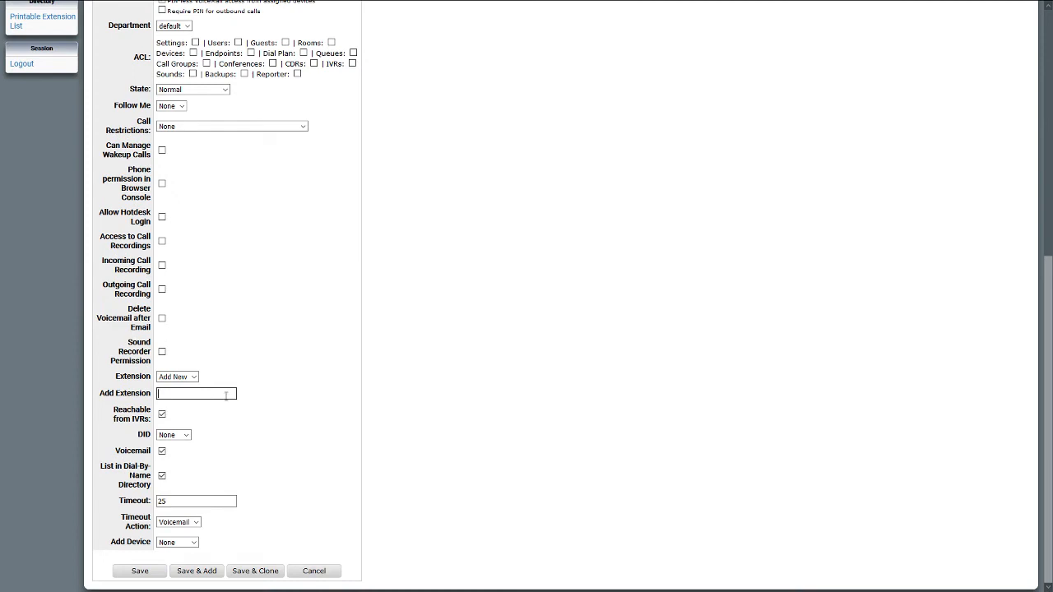
pyautogui.write('300')
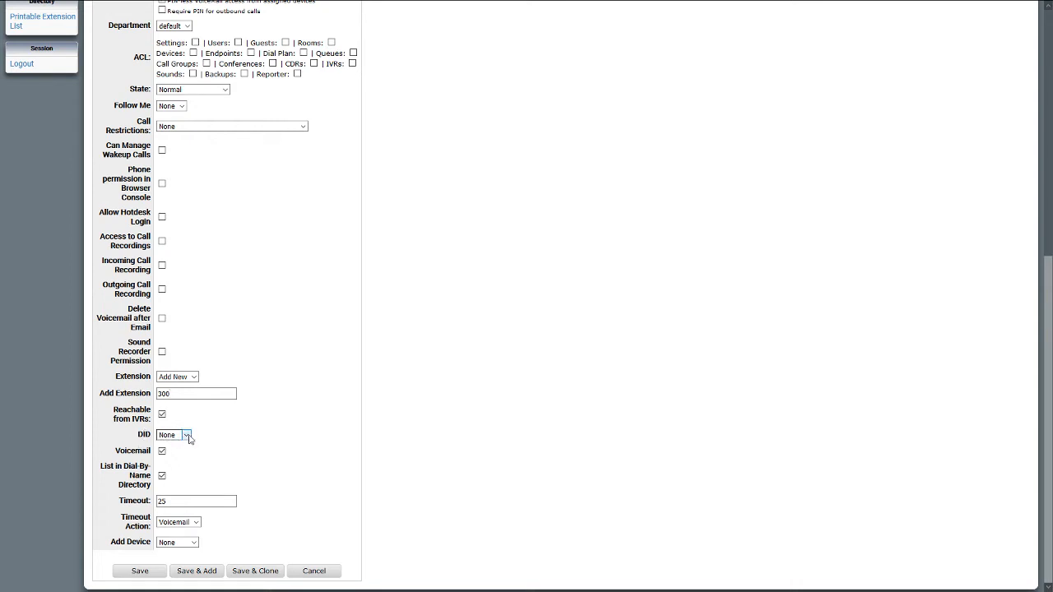
# Set DID to Assign, pick an existing DID, briefly showing the New option
pyautogui.click(184, 434)
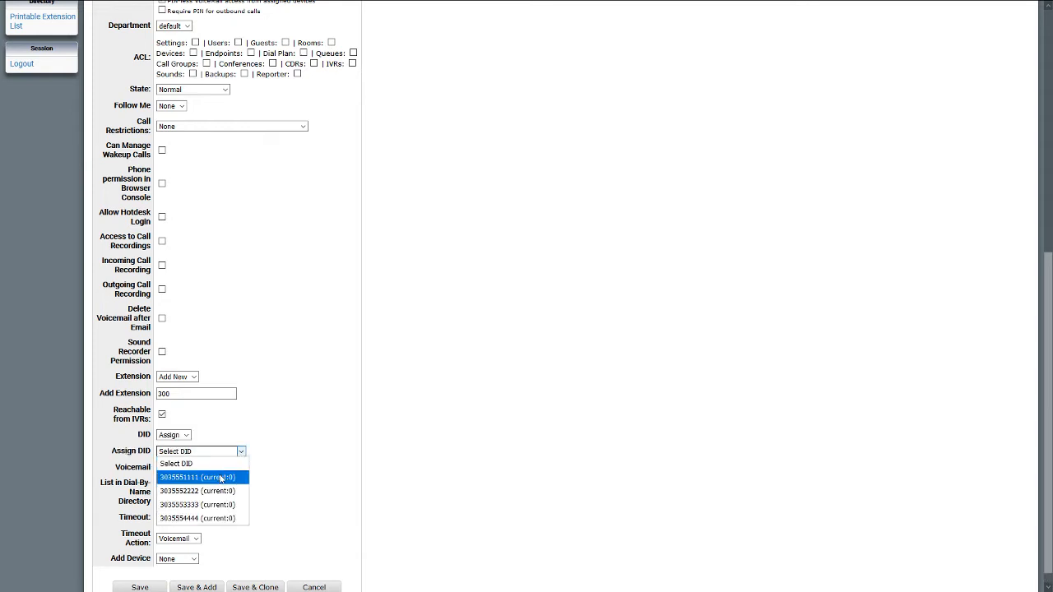
pyautogui.click(197, 503)
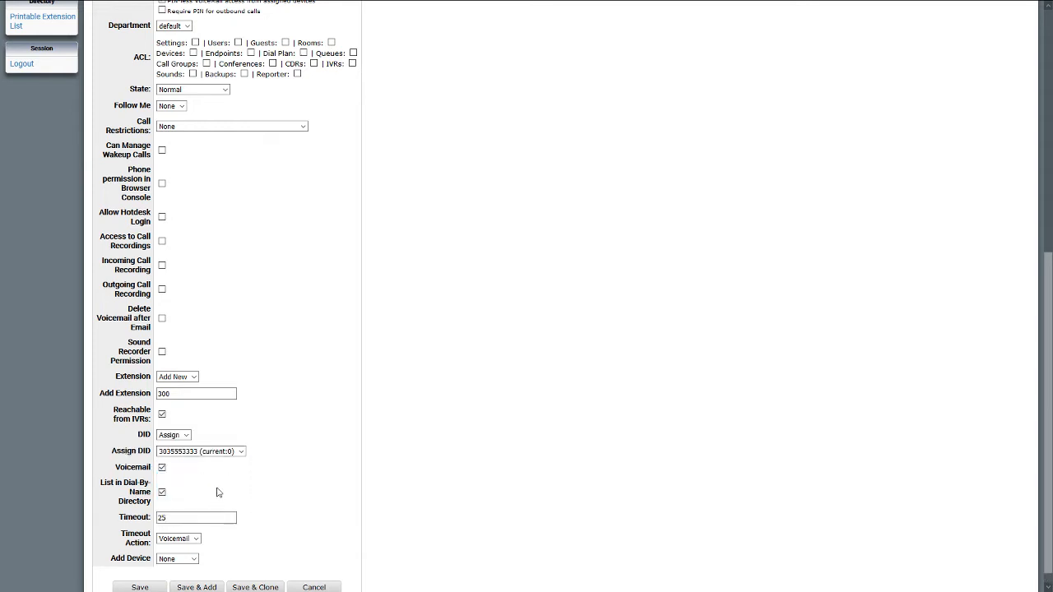
pyautogui.moveTo(233, 477)
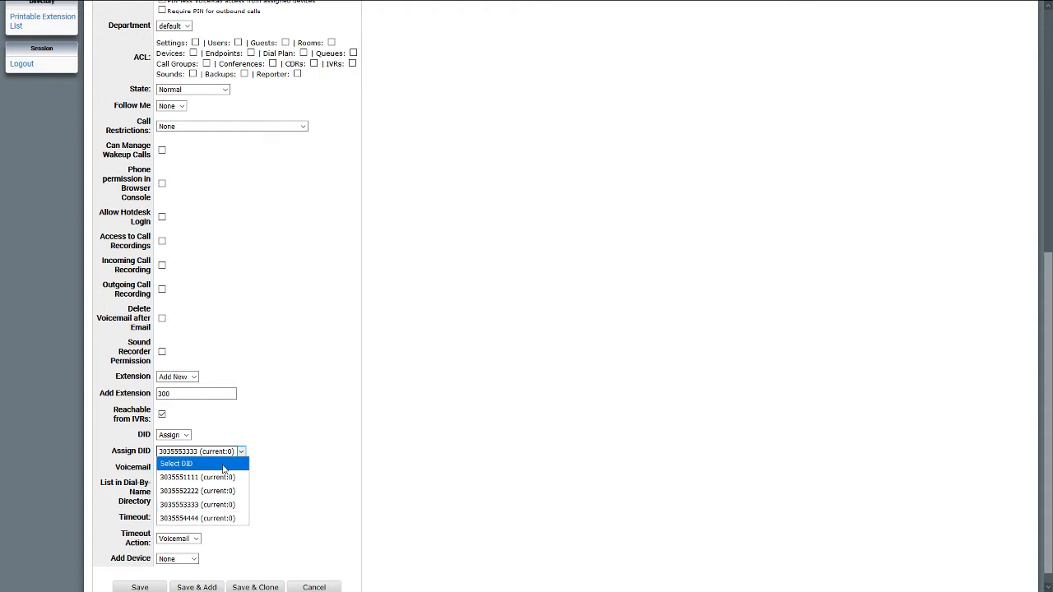
pyautogui.click(201, 503)
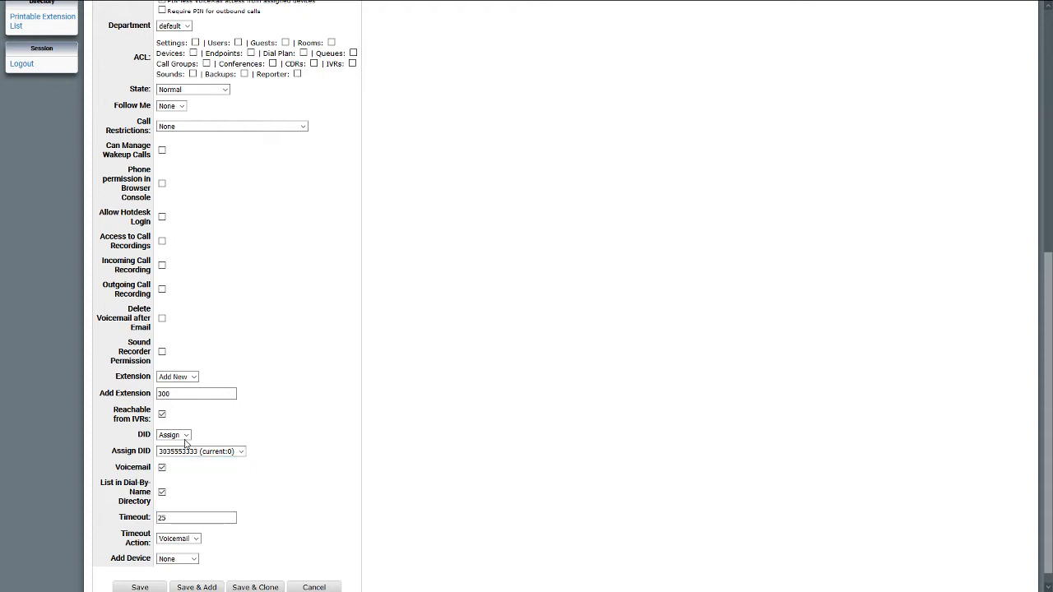
pyautogui.click(174, 435)
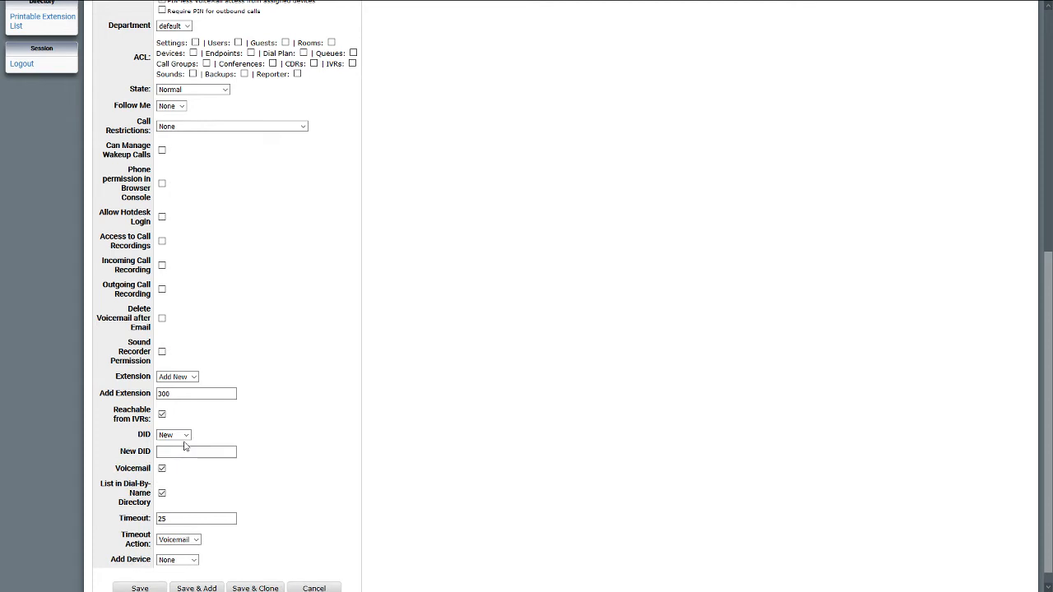
pyautogui.click(174, 435)
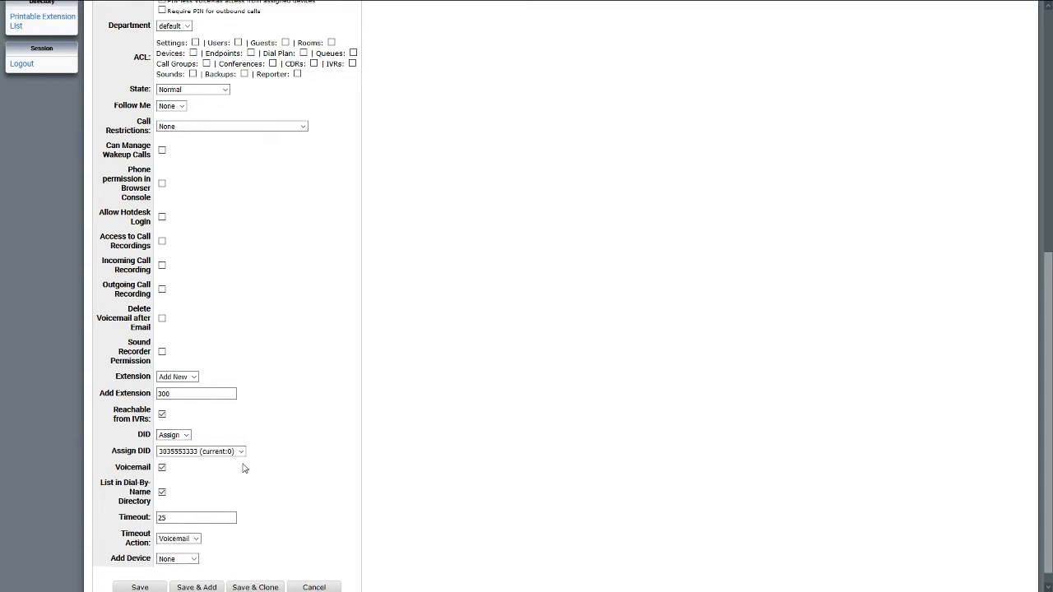
pyautogui.moveTo(253, 451)
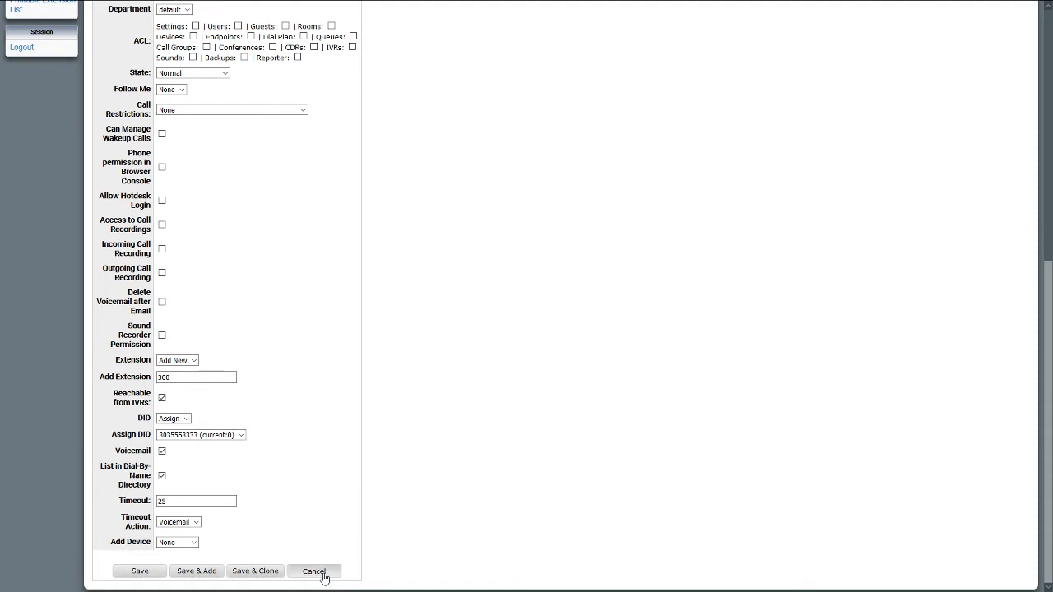
# Cancel the unsaved Add User form
pyautogui.click(313, 570)
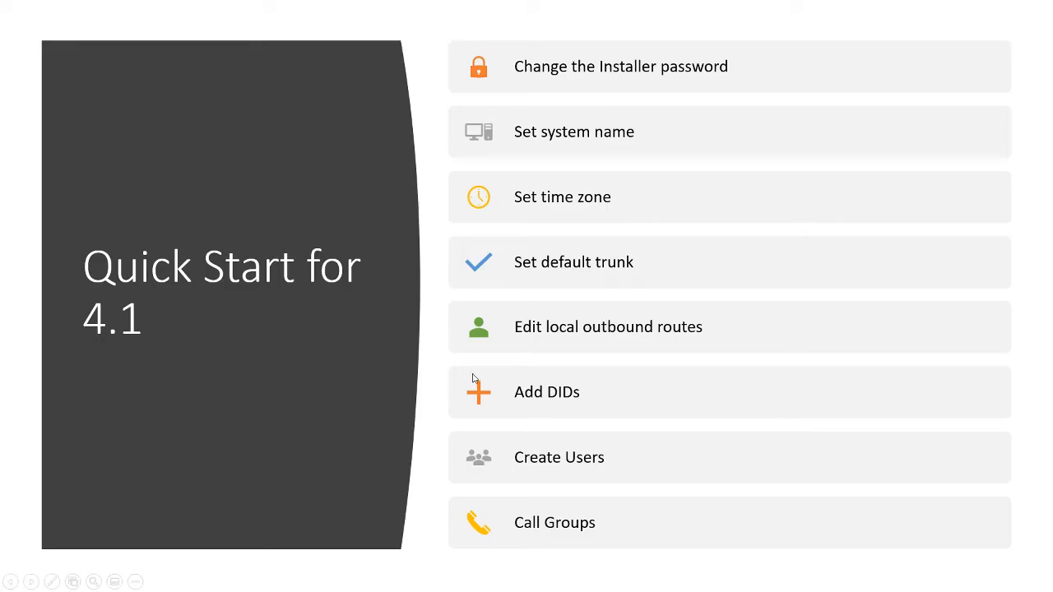
pyautogui.moveTo(579, 533)
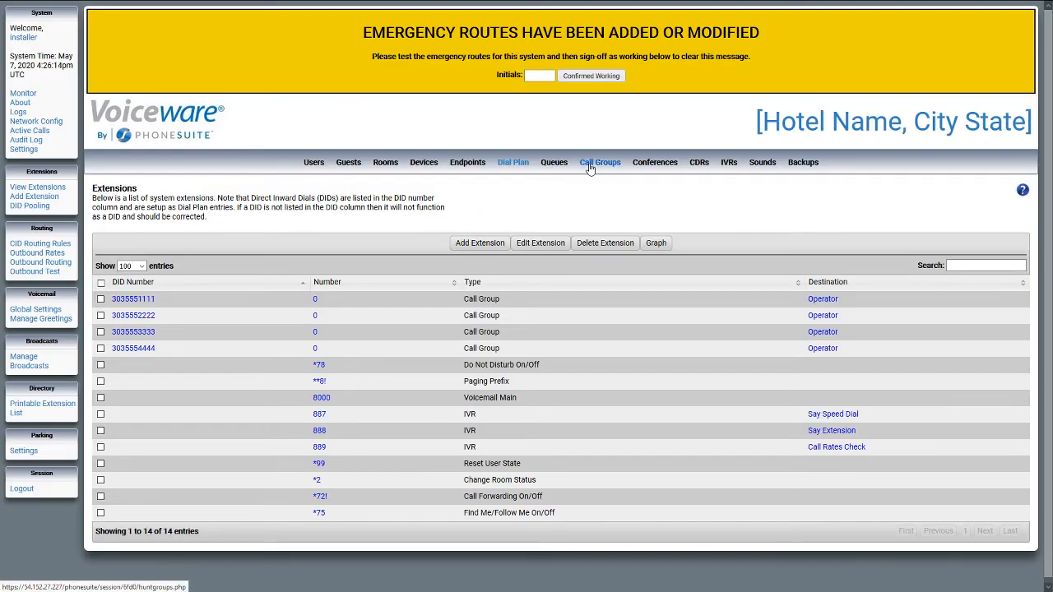
# Review the Operator call group (Ring All, failover 888) and its empty member list
pyautogui.click(598, 163)
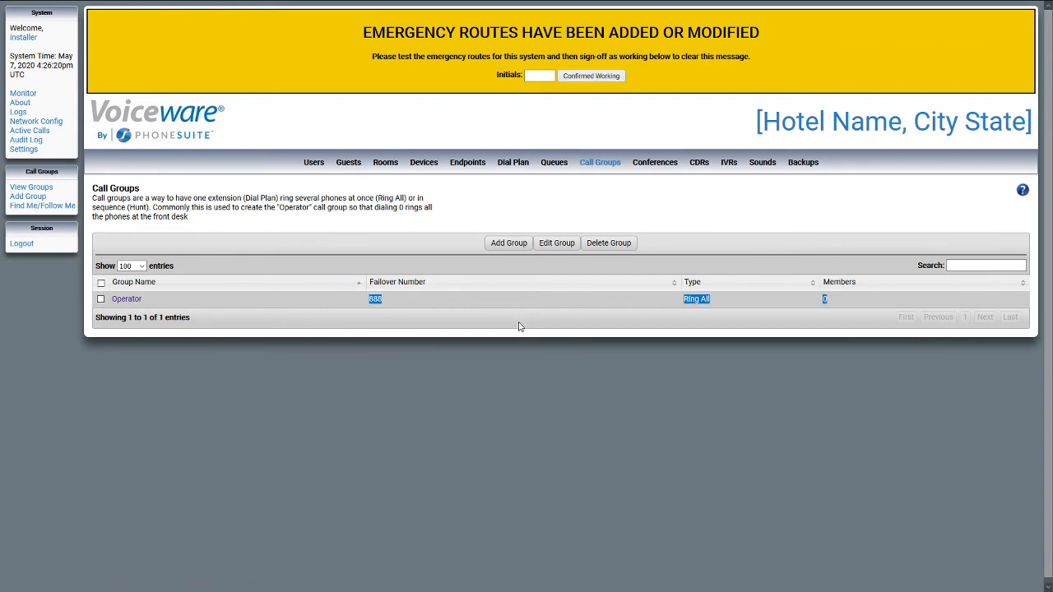
pyautogui.moveTo(415, 311)
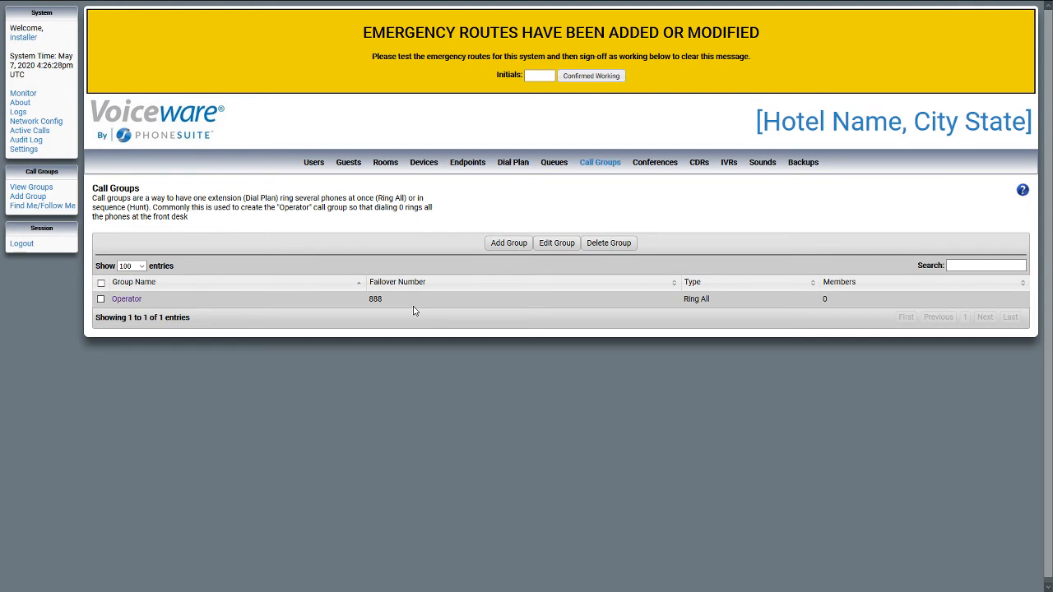
pyautogui.moveTo(304, 331)
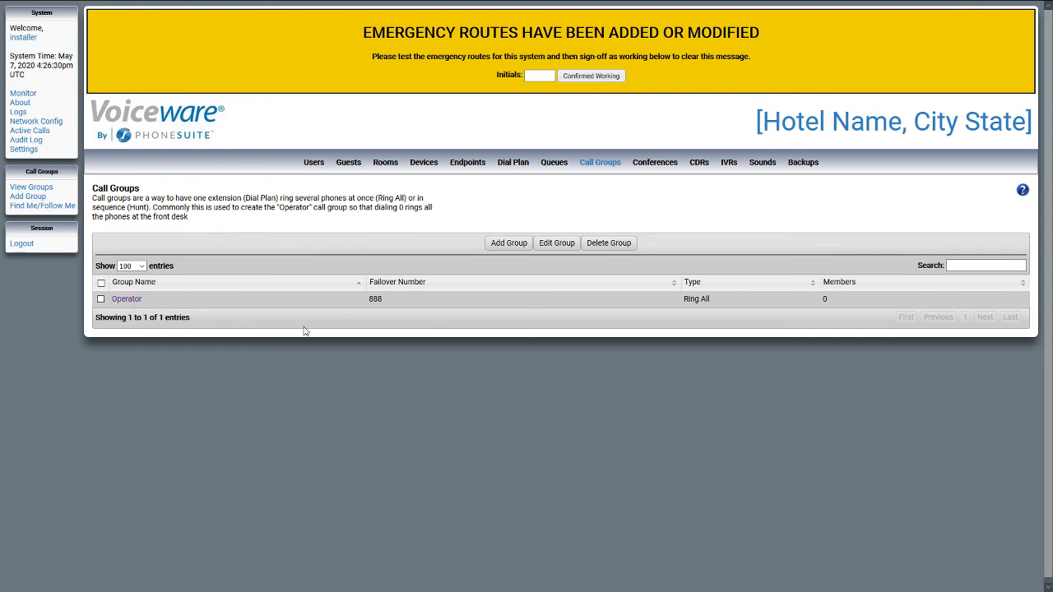
pyautogui.click(126, 299)
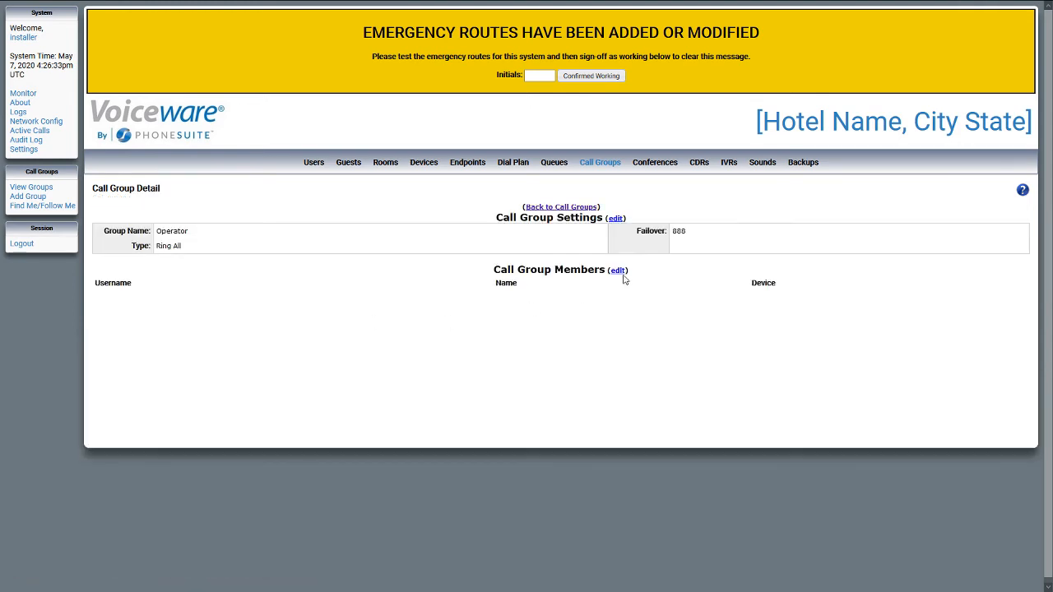
pyautogui.click(617, 270)
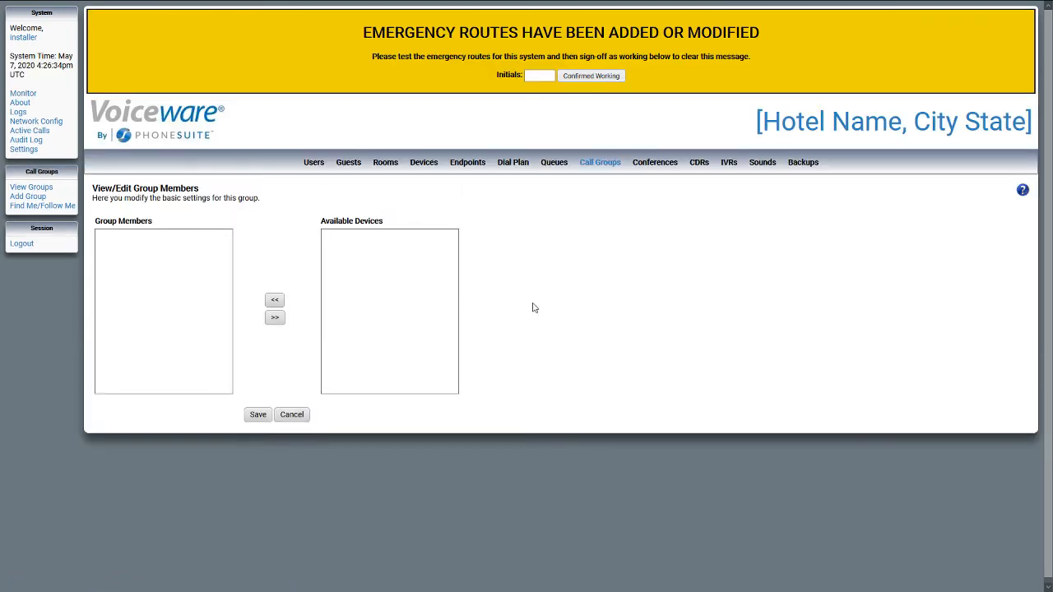
pyautogui.moveTo(350, 287)
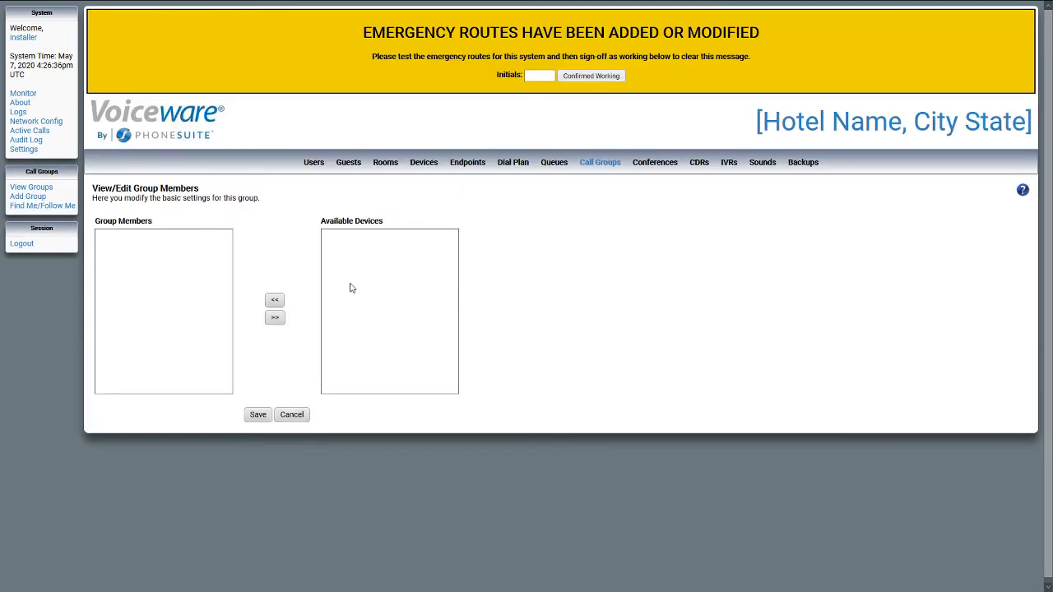
pyautogui.moveTo(354, 287)
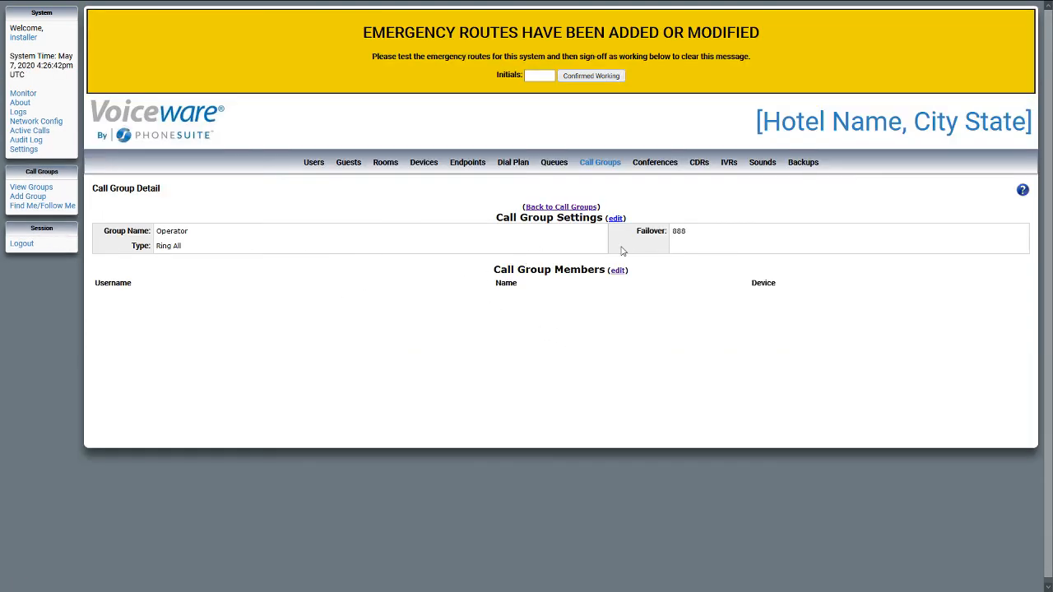
pyautogui.doubleClick(677, 230)
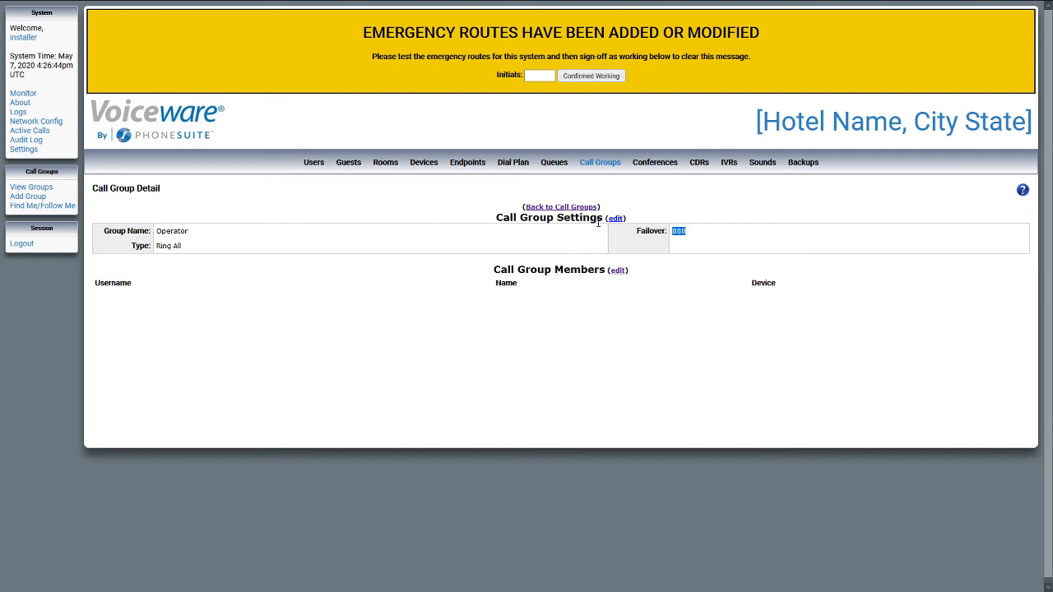
pyautogui.click(616, 217)
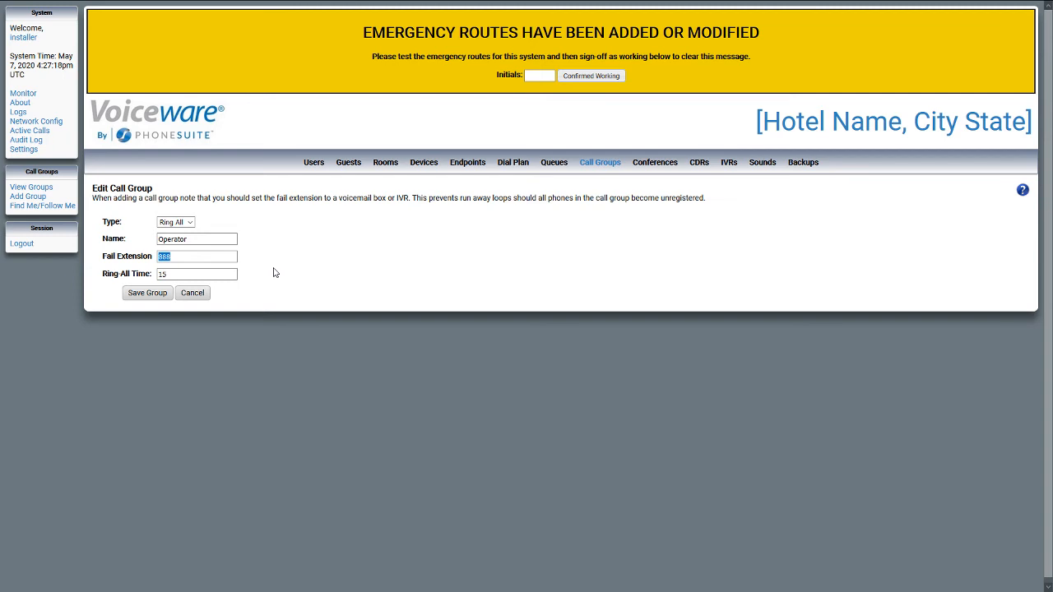
pyautogui.click(148, 293)
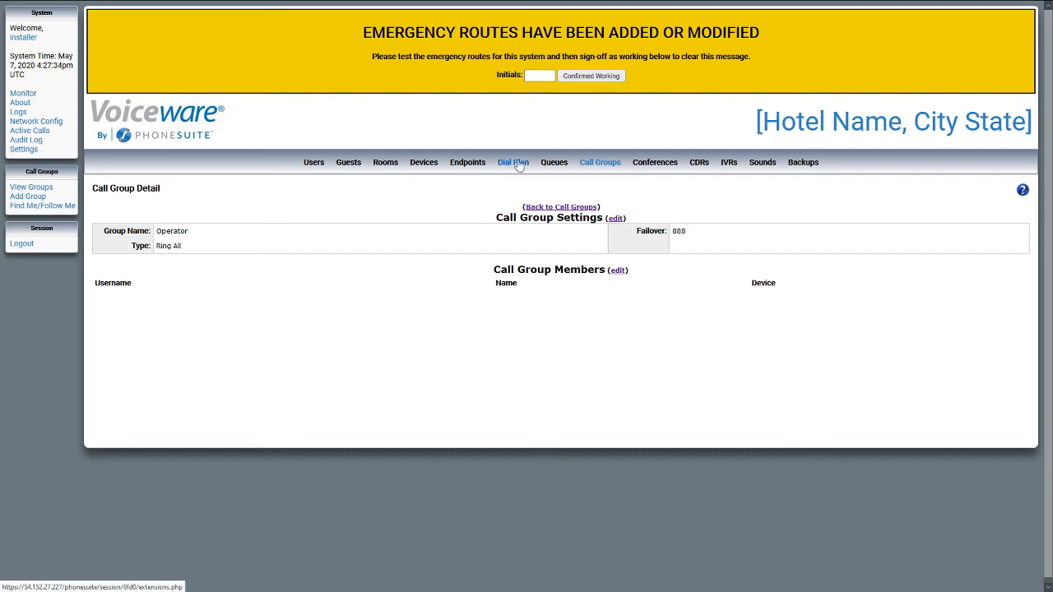
# Show the Dial Plan DIDs routed to the Operator Call Group and the emergency routes banner
pyautogui.click(513, 163)
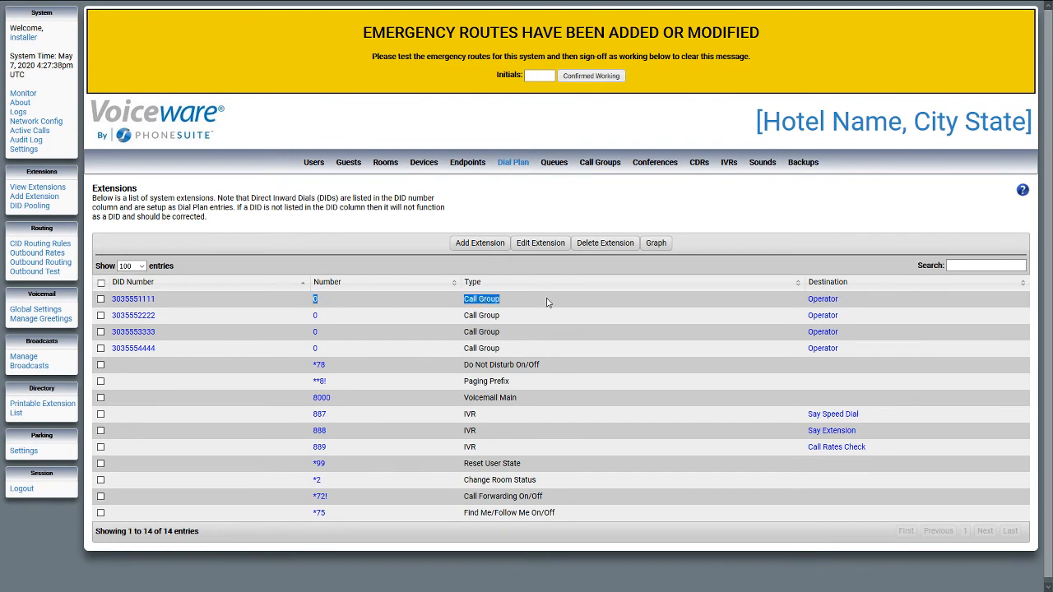
pyautogui.click(823, 299)
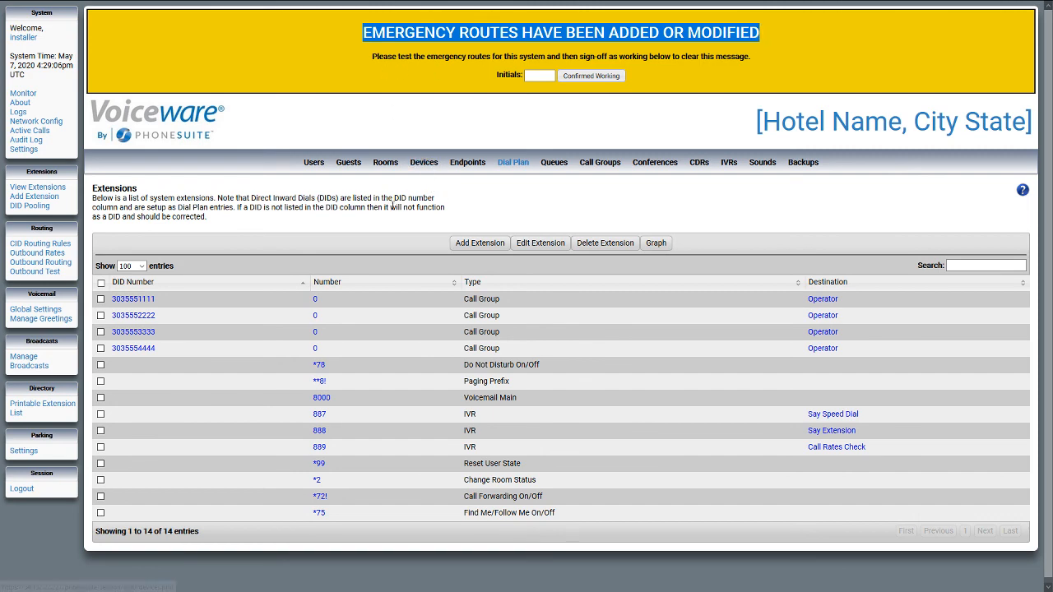
pyautogui.click(424, 163)
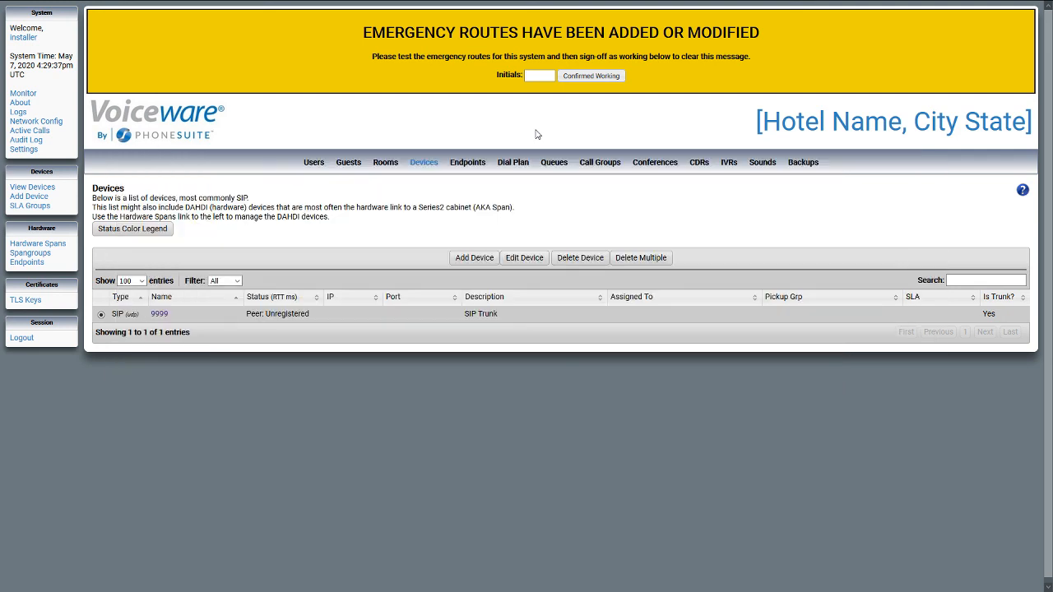
# Begin switching from the Devices list to another open window with Alt+Tab
pyautogui.press('alt+tab')
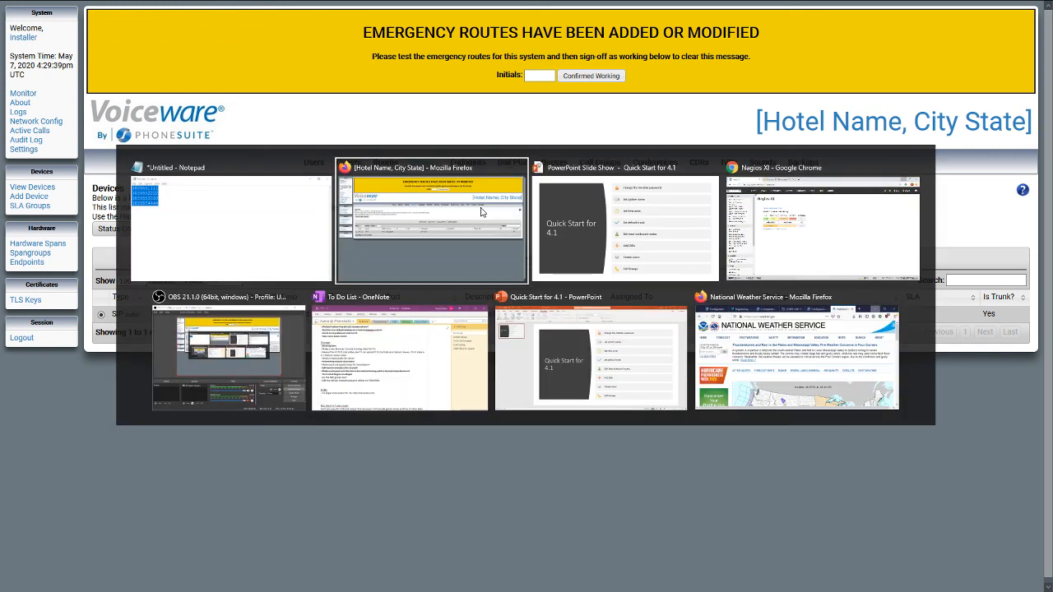